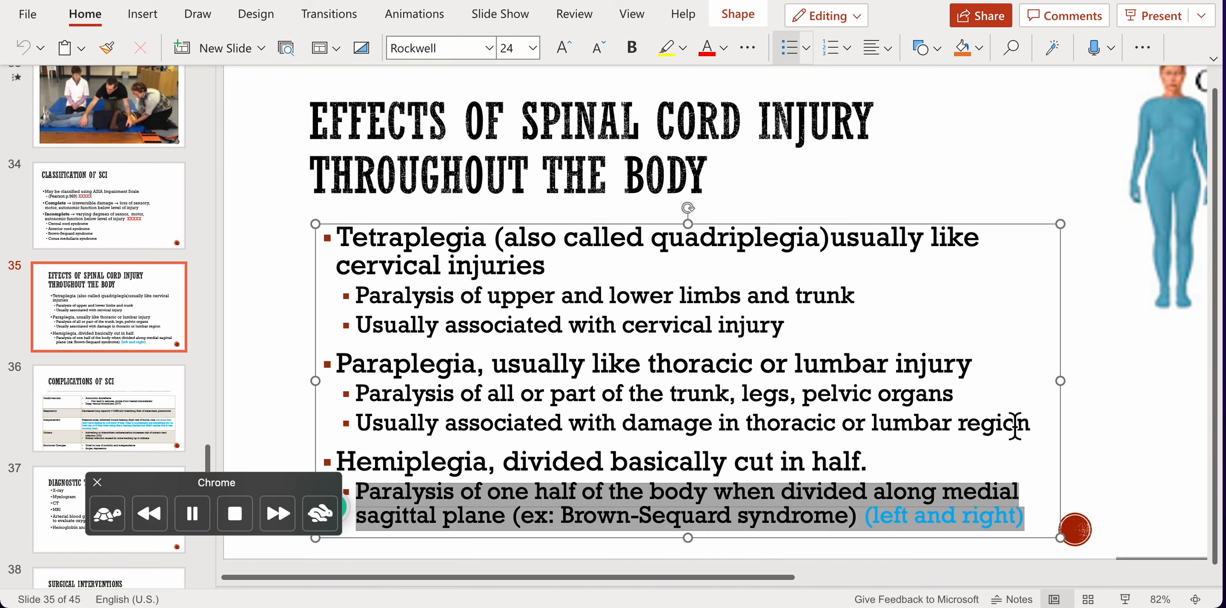
mouse_move(116, 418)
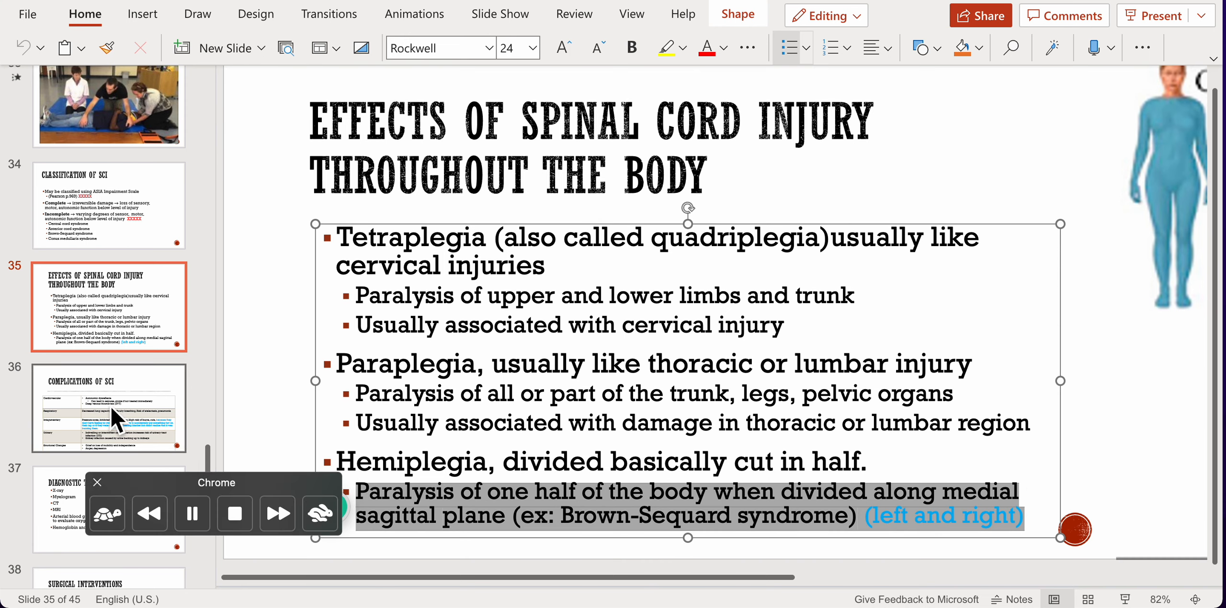
mouse_move(109, 408)
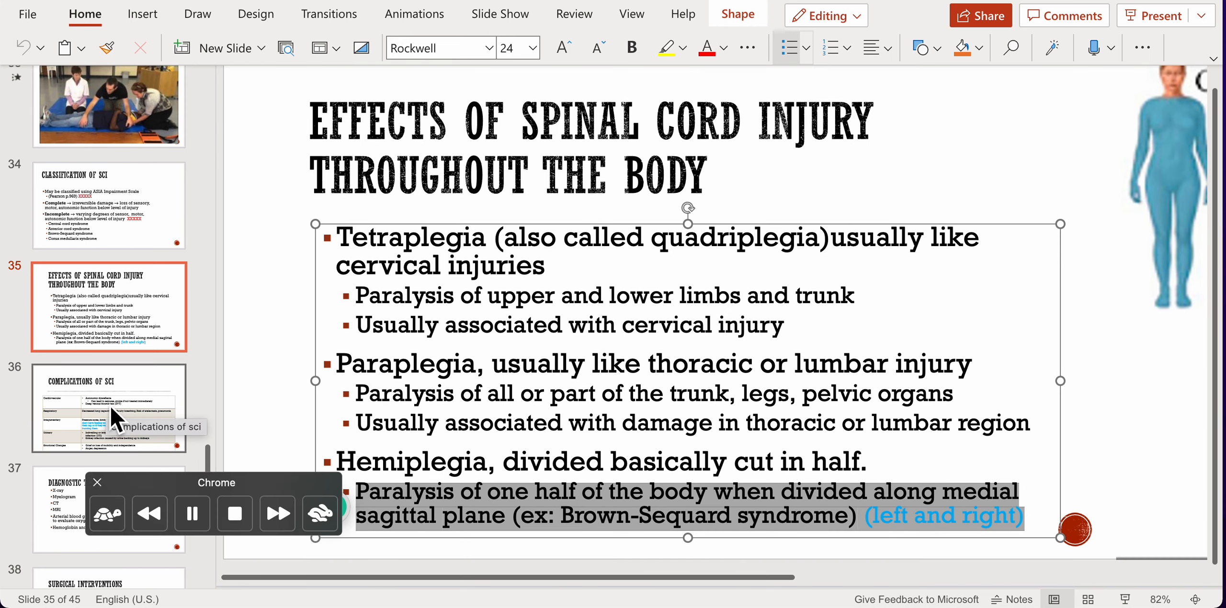
mouse_move(118, 437)
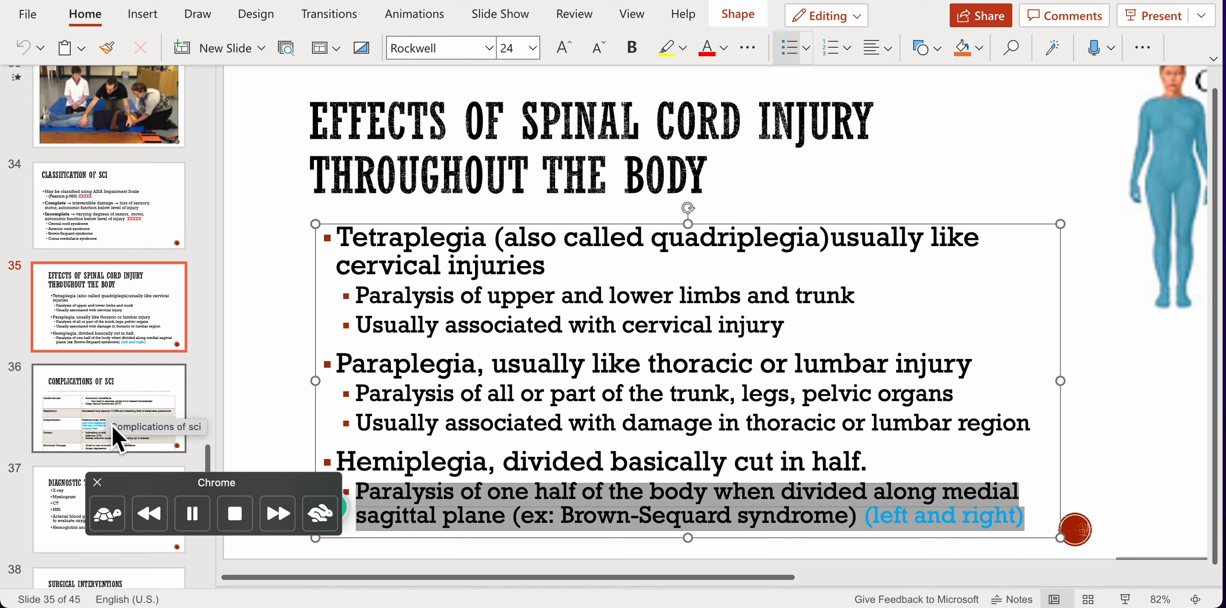
mouse_move(1188, 588)
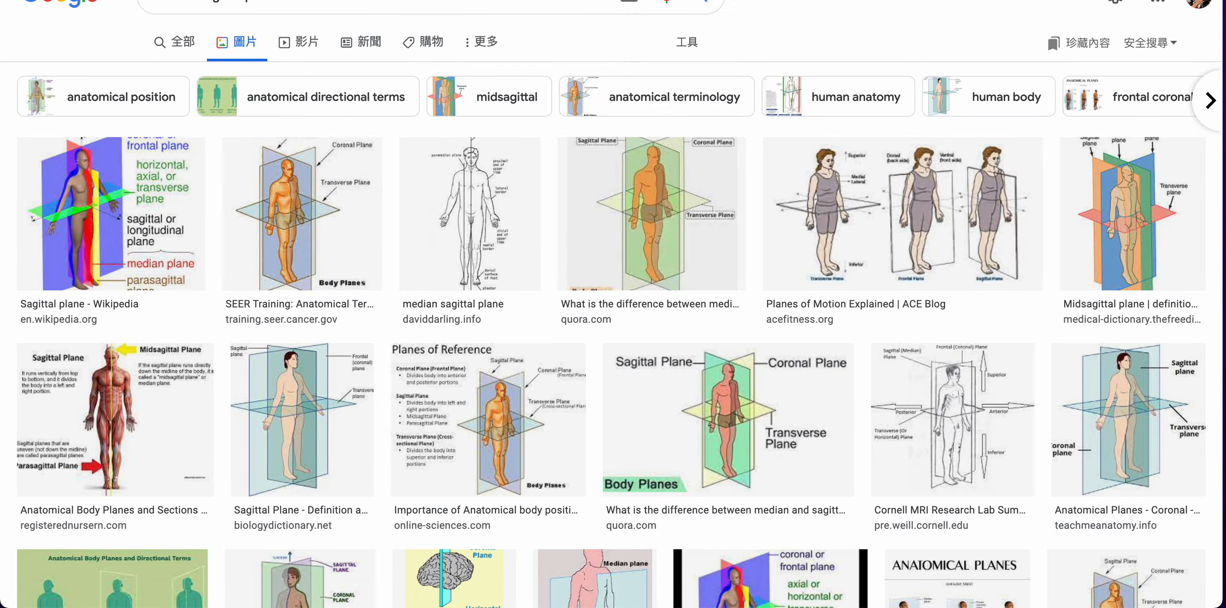
Step: On slide 36, highlight 'Indwelling or intermittent catheterization' in the Urinary row yellow
key(alt+tab)
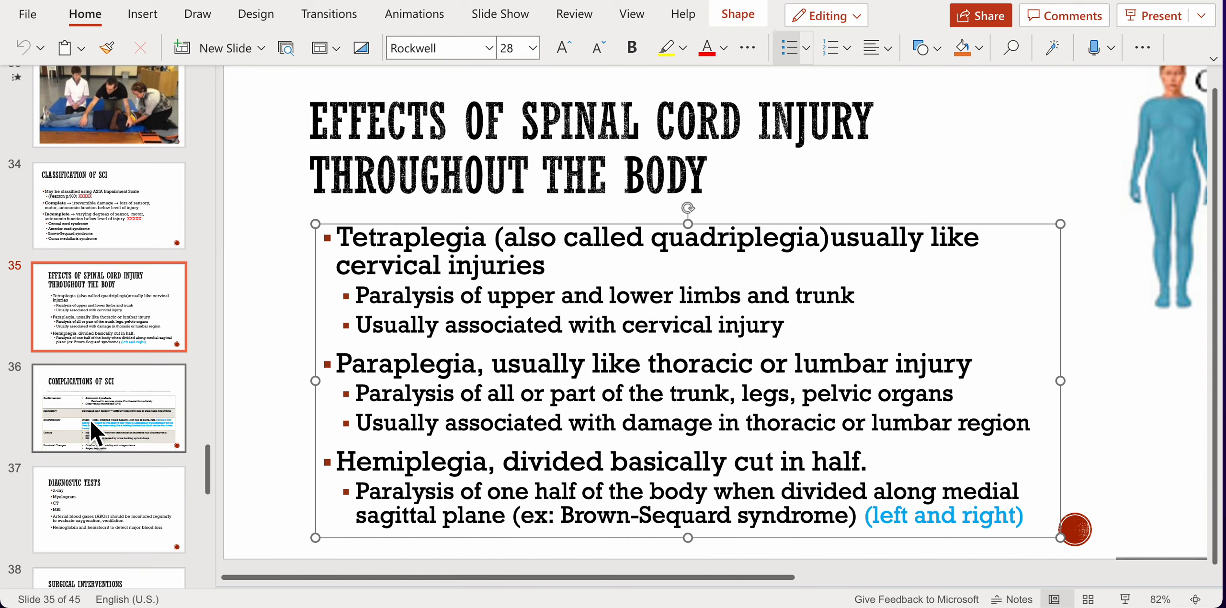
click(108, 408)
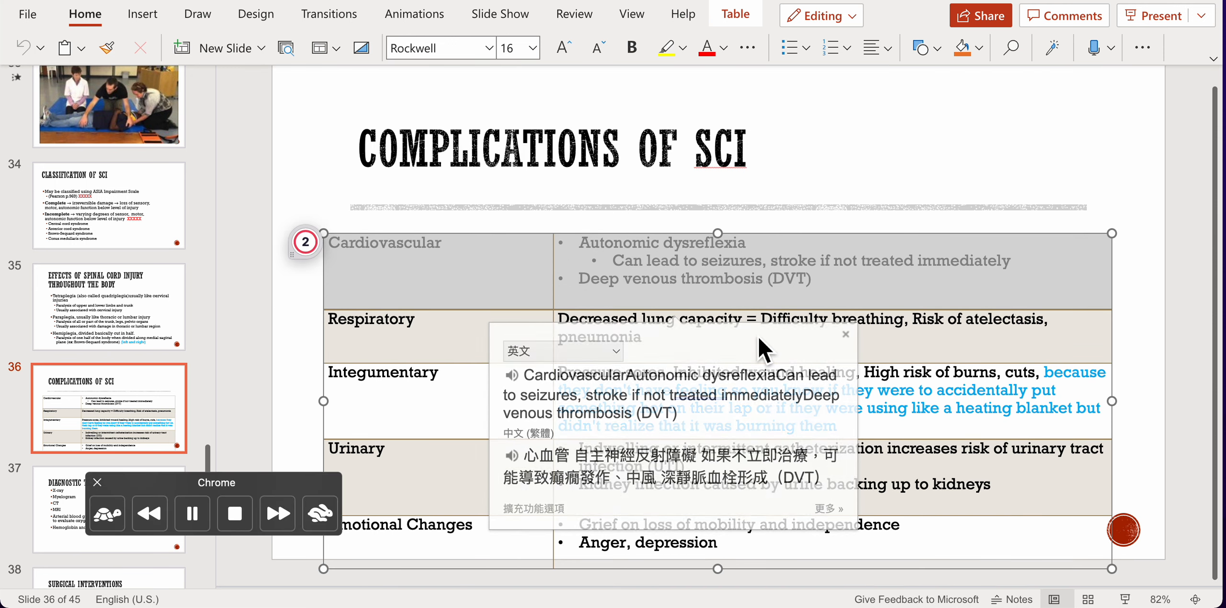
click(846, 335)
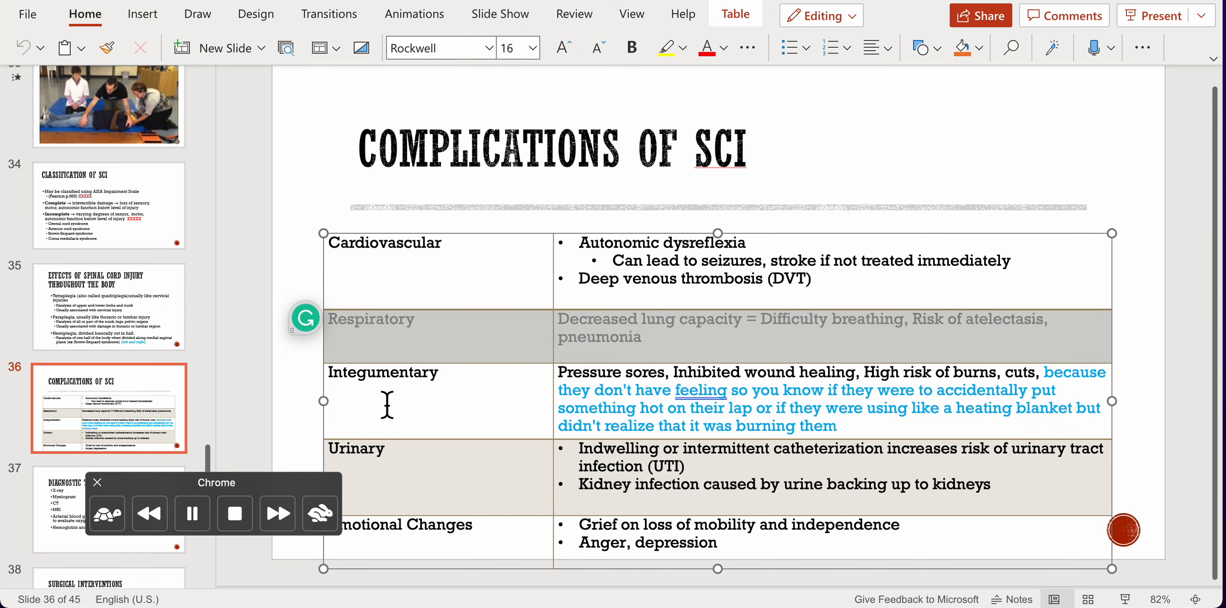
mouse_move(879, 432)
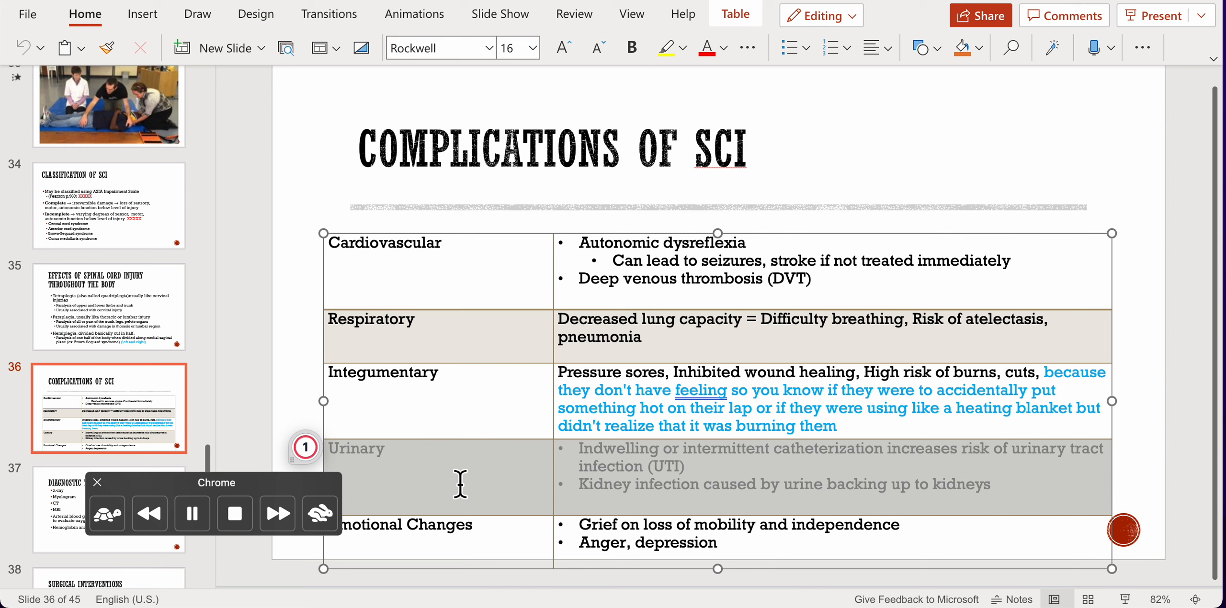
click(96, 482)
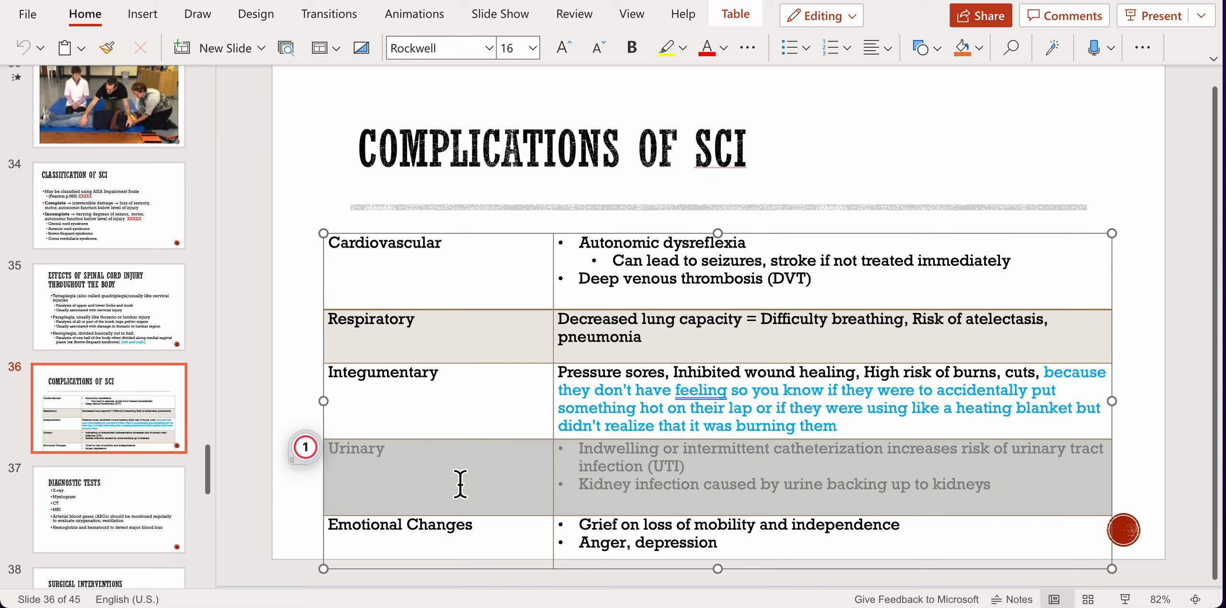
scroll(down, 3)
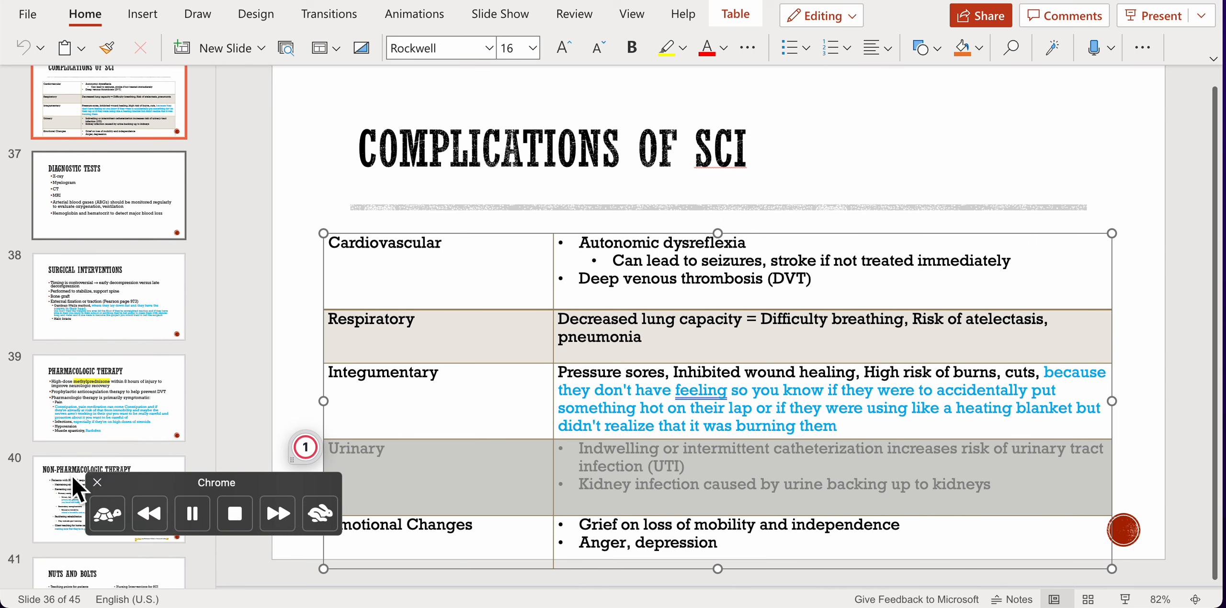
scroll(down, 3)
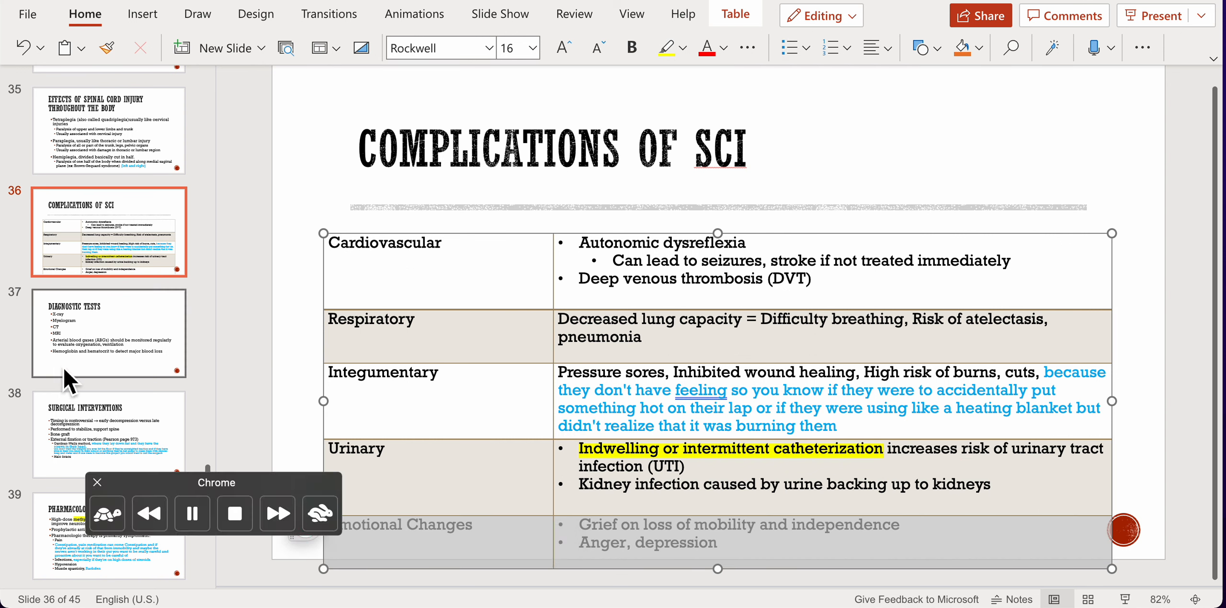
mouse_move(95, 344)
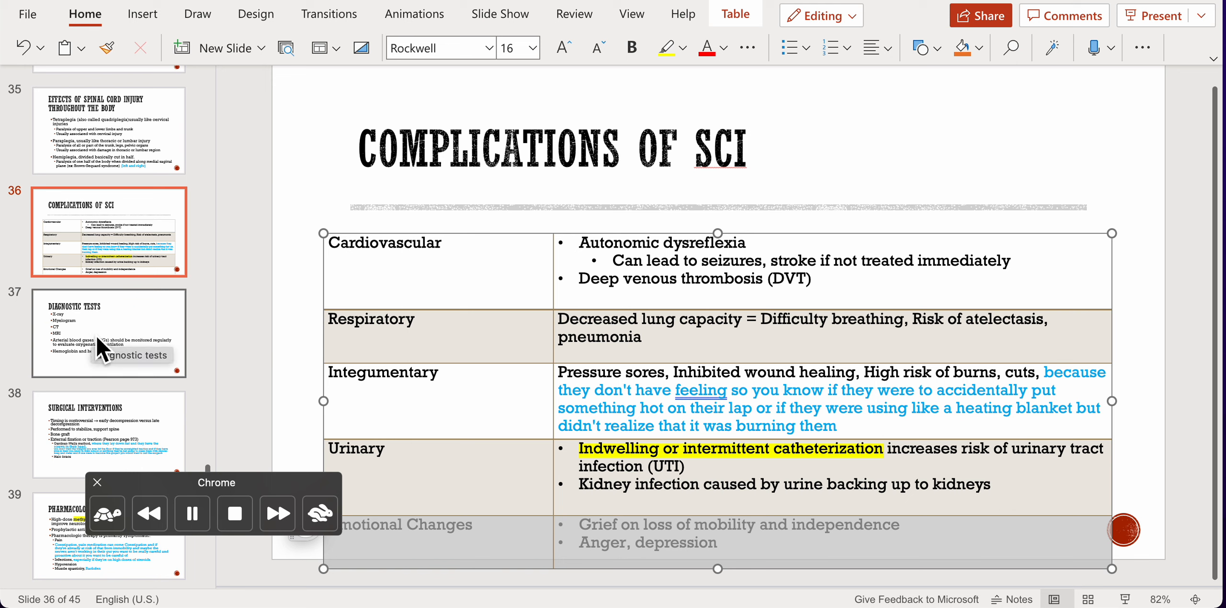
Step: Open the Diagnostic Tests slide and select the word 'Myelogram'
click(108, 333)
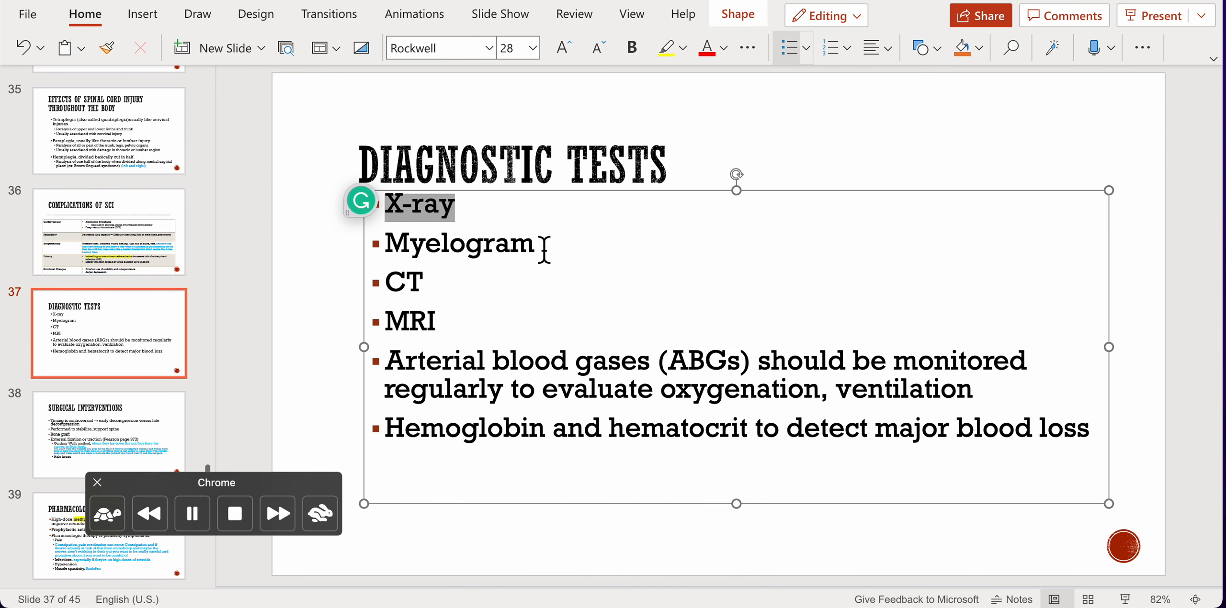
double_click(459, 245)
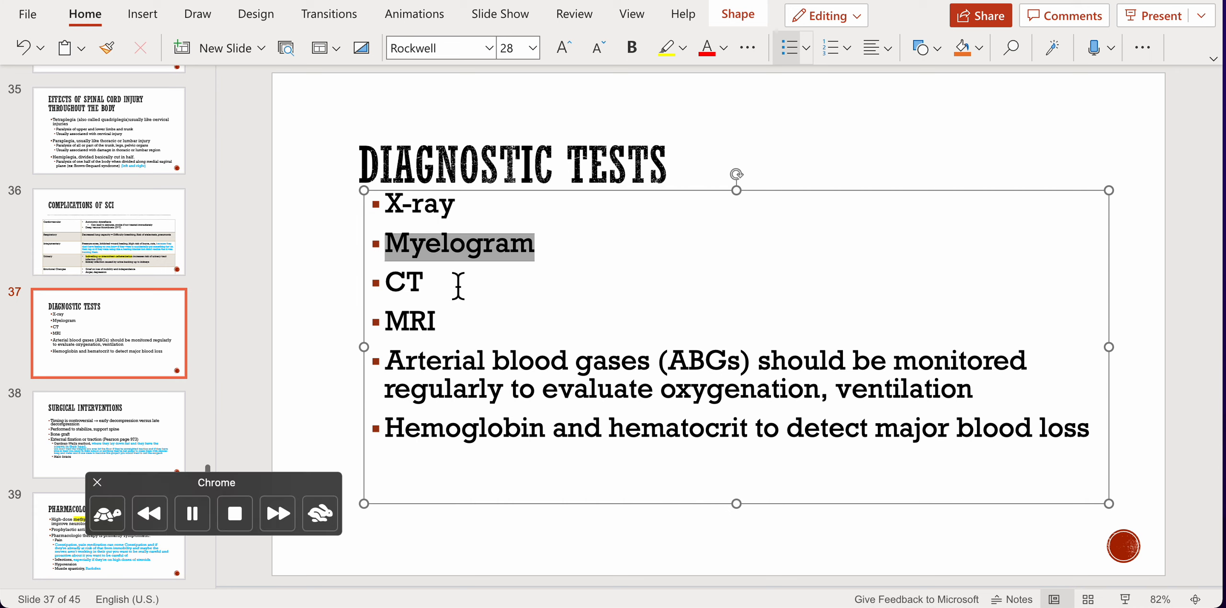
double_click(401, 282)
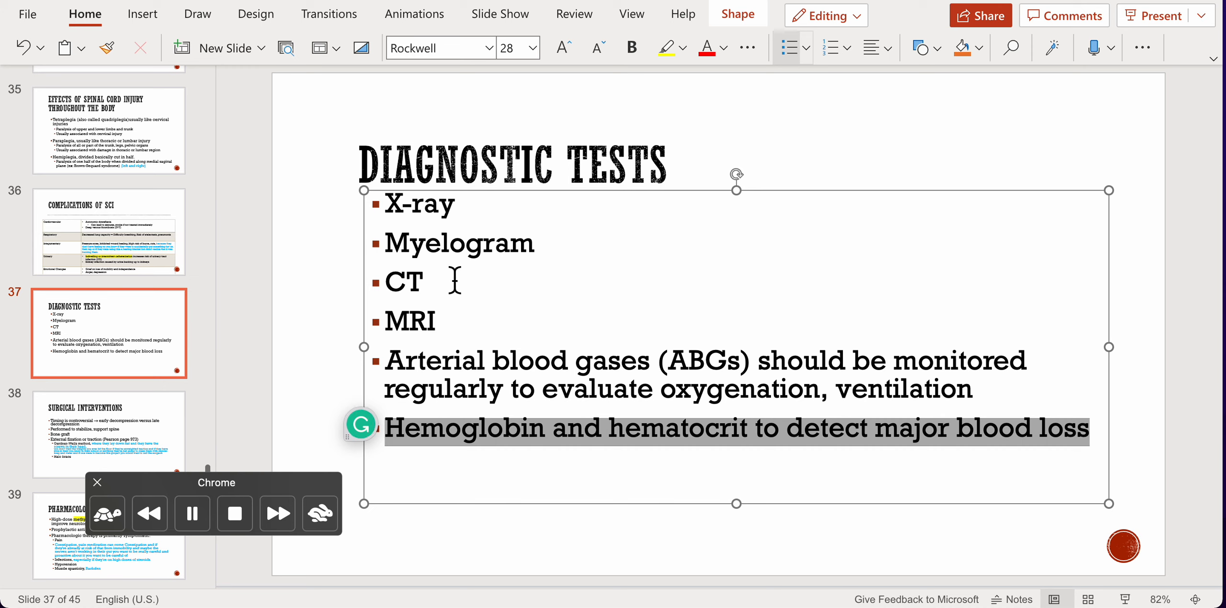
mouse_move(561, 247)
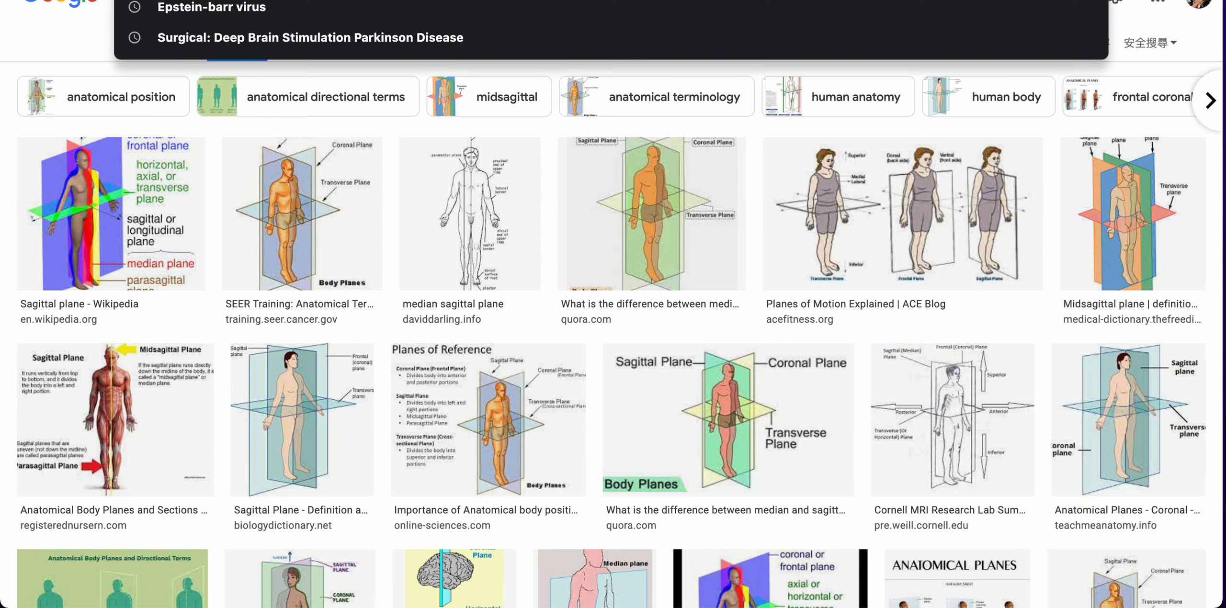
Step: Search Google Images for 'Myelogram' and browse the spinal X-ray results
click(623, 4)
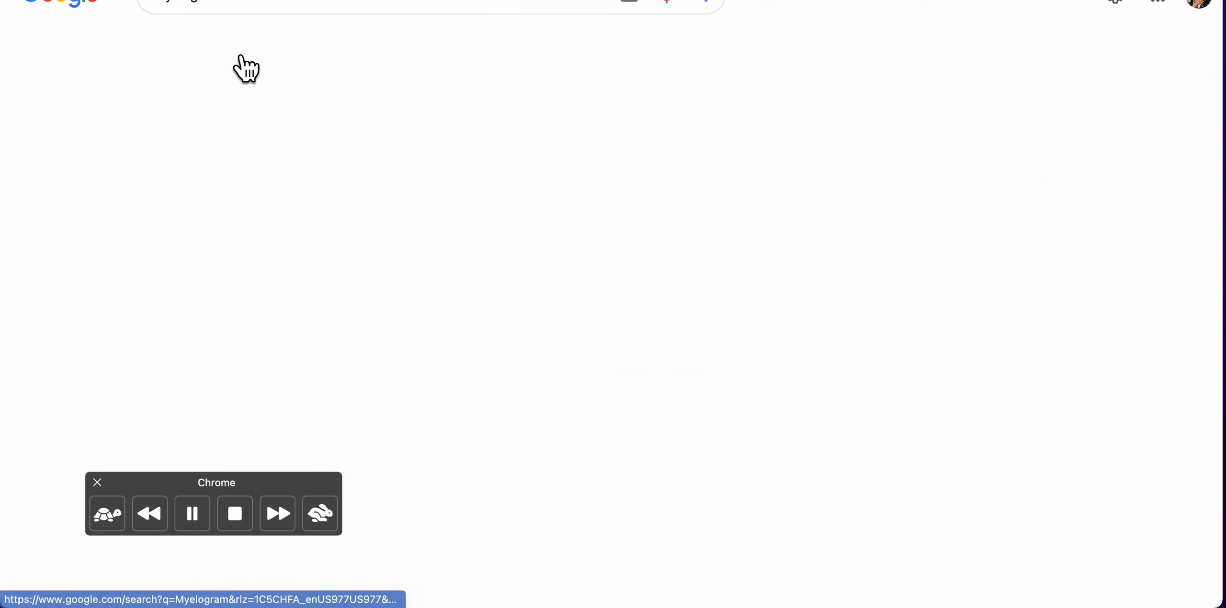
click(243, 41)
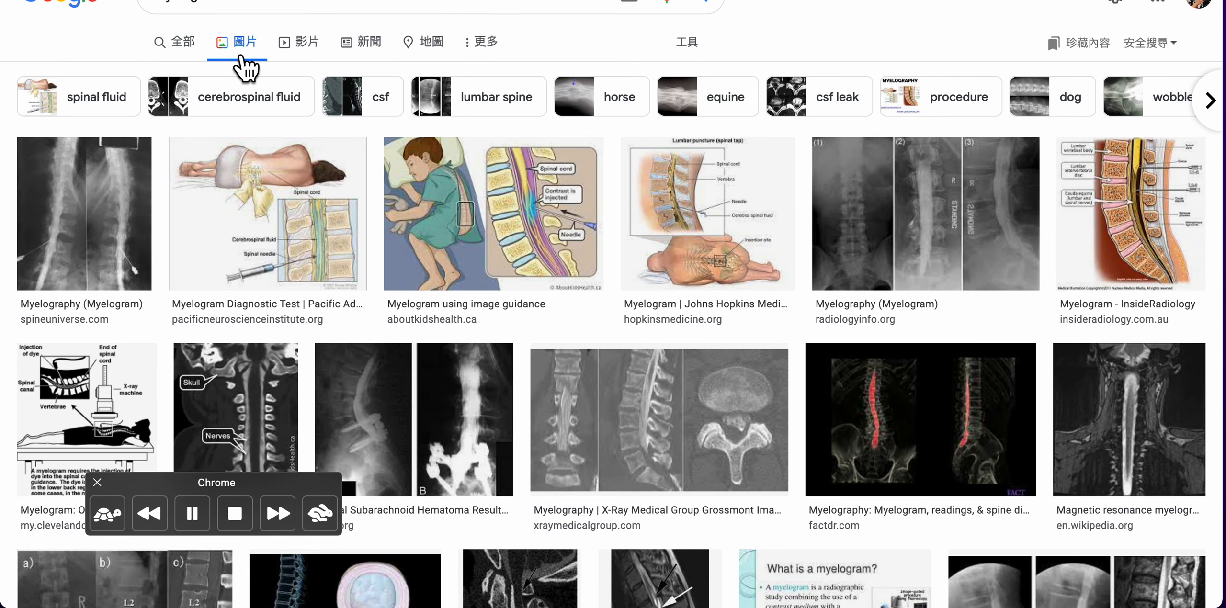
scroll(down, 3)
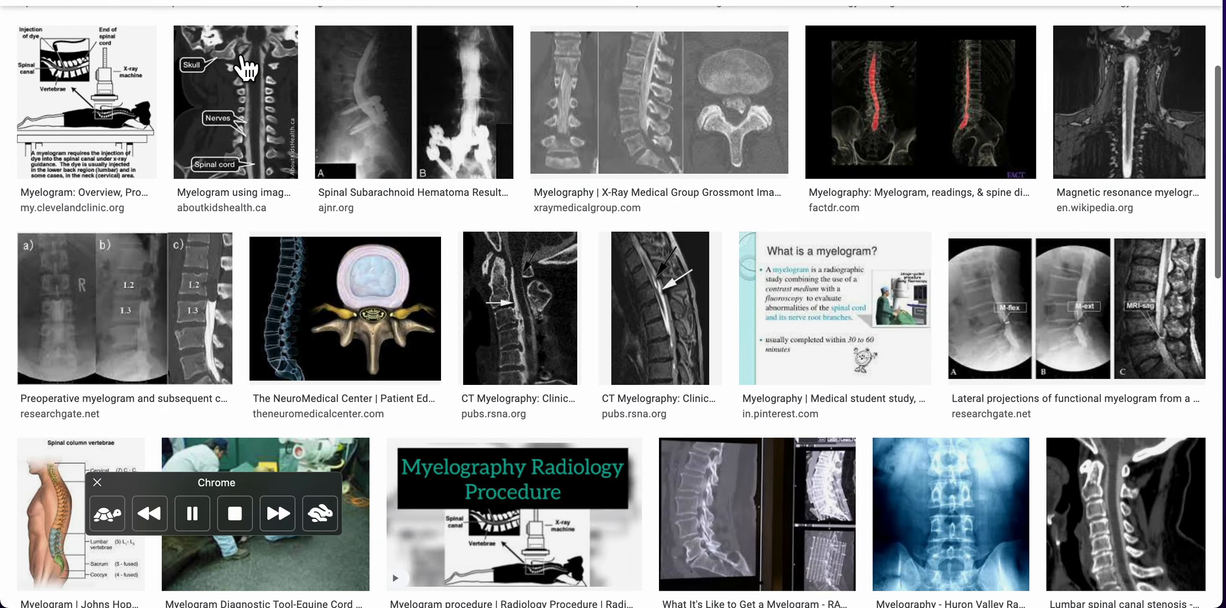
scroll(down, 3)
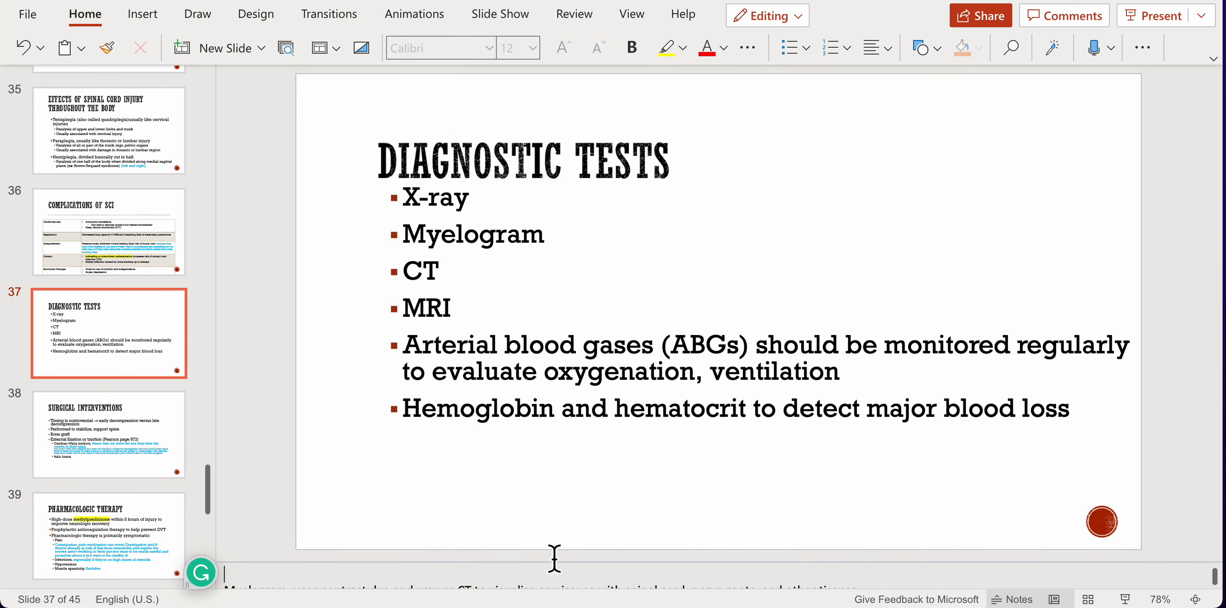
mouse_move(588, 588)
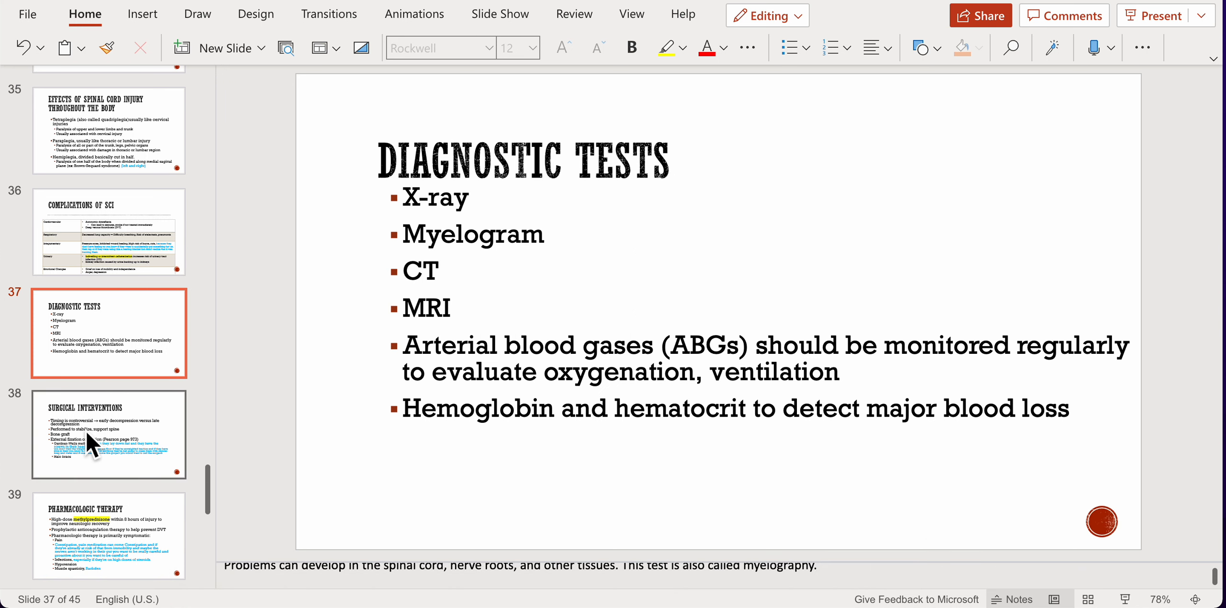
Step: Open slide 38, Surgical Interventions, and review its bullet list and traction notes
click(108, 435)
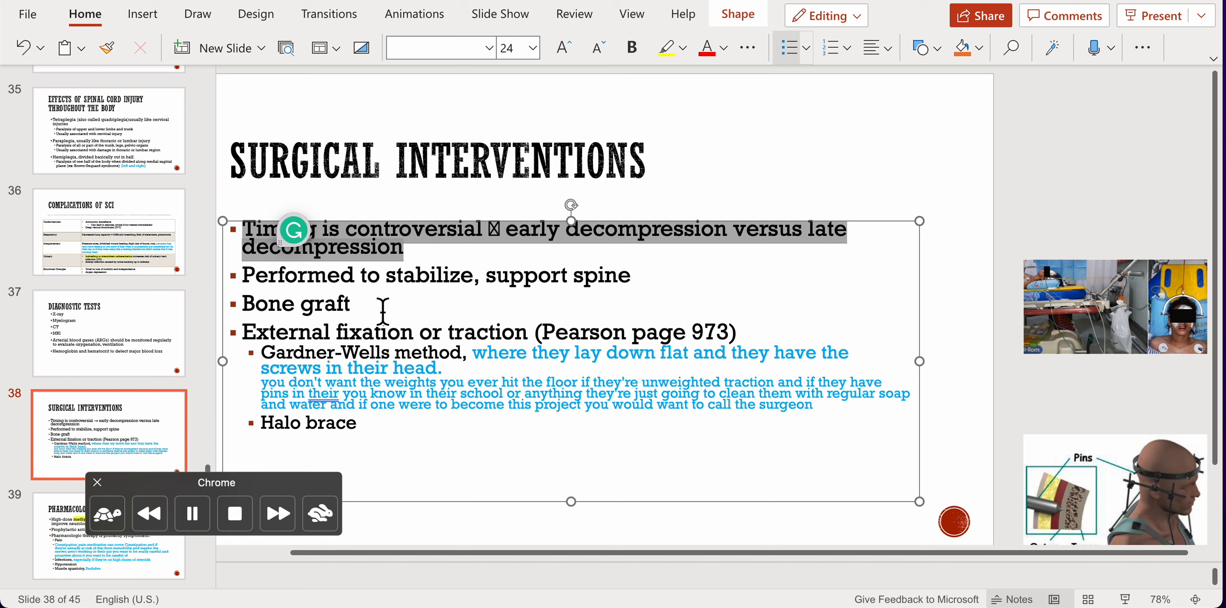
mouse_move(679, 286)
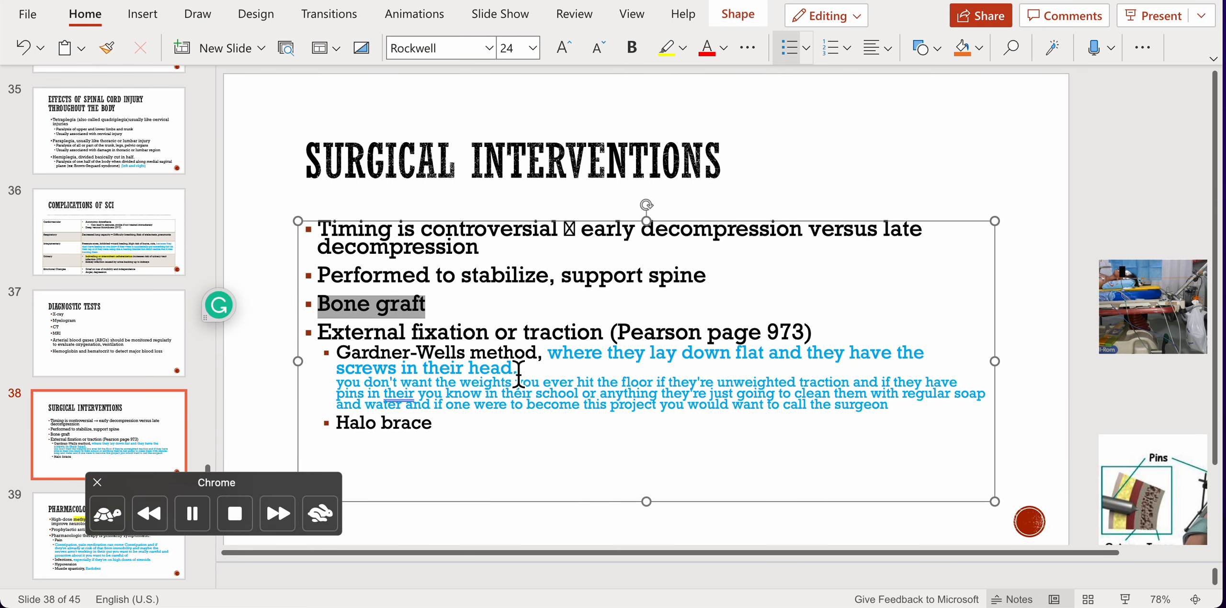
click(97, 482)
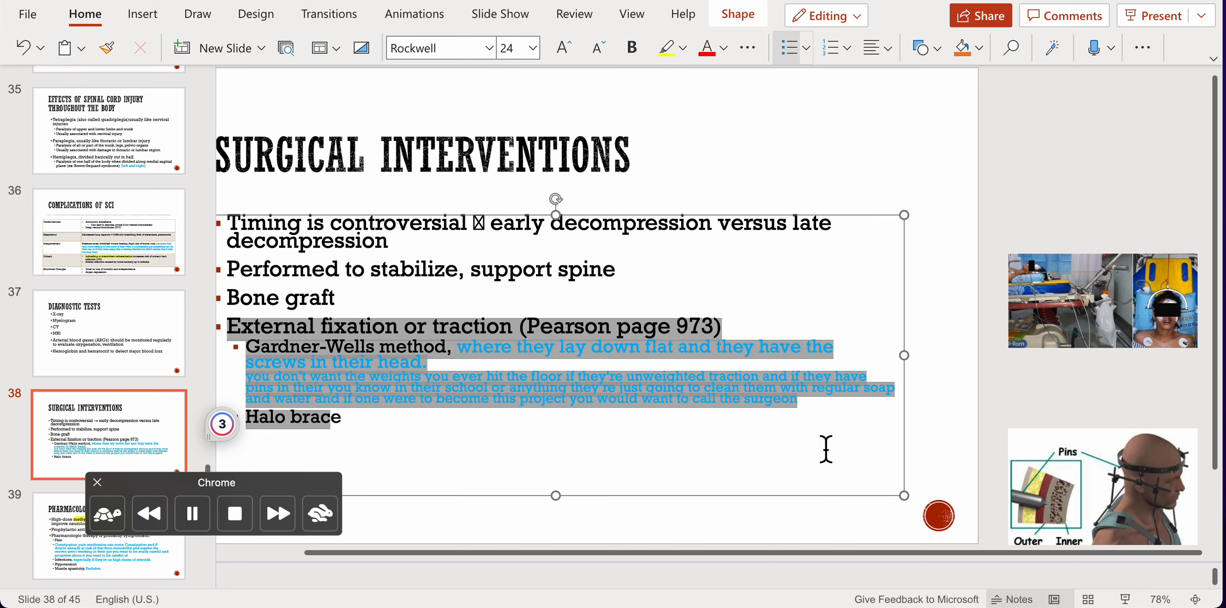
mouse_move(618, 443)
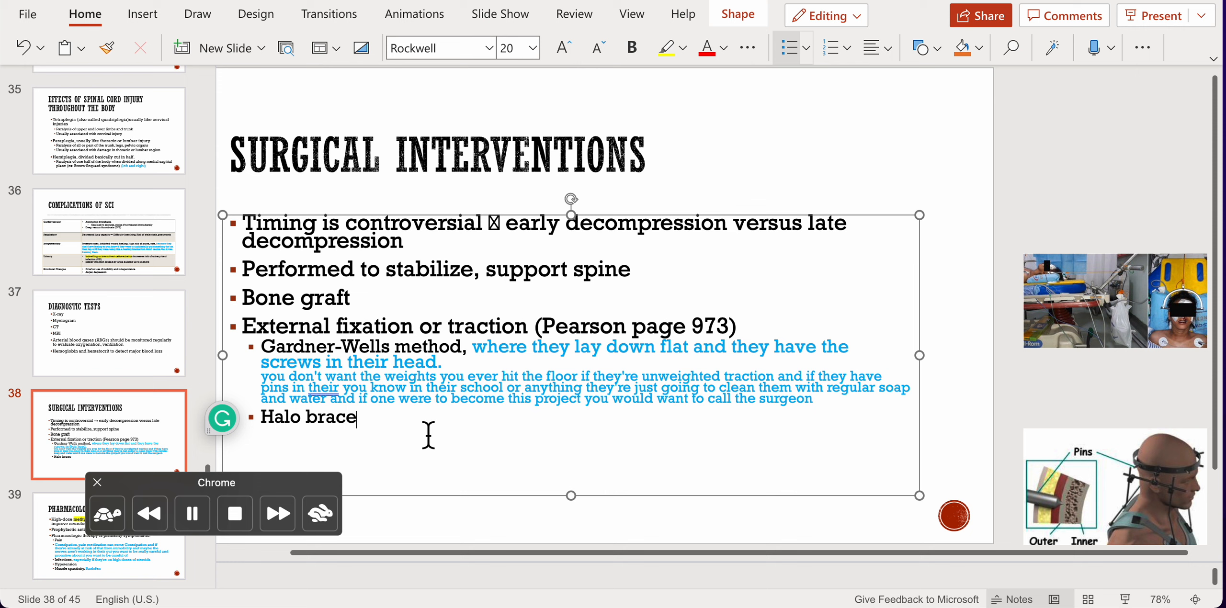
mouse_move(143, 386)
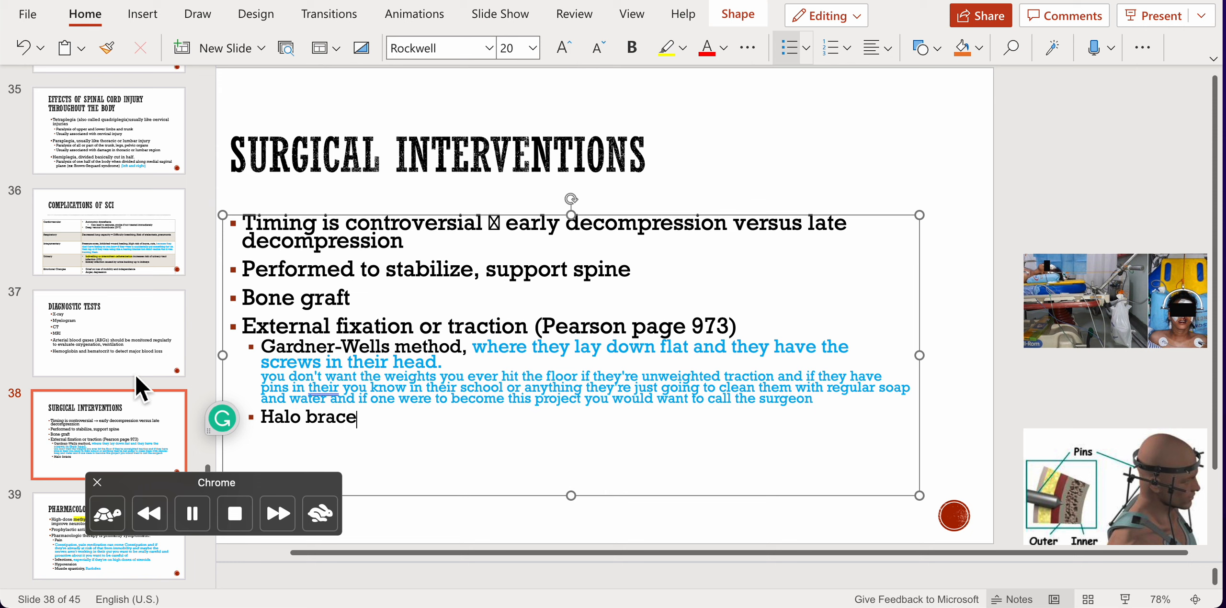
scroll(down, 3)
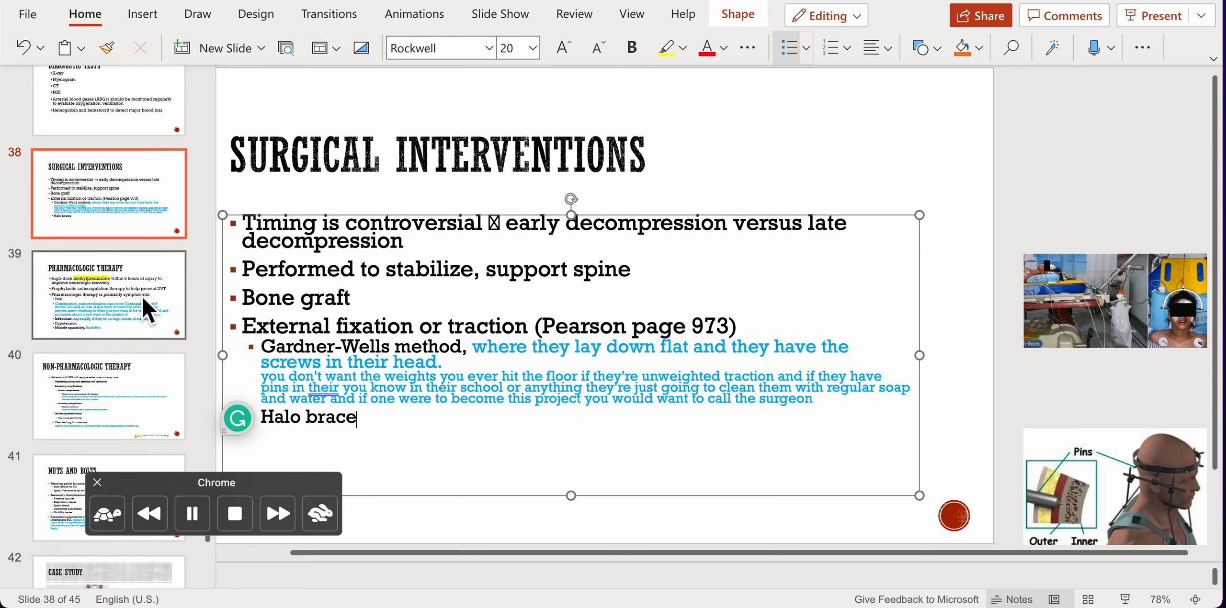
mouse_move(137, 301)
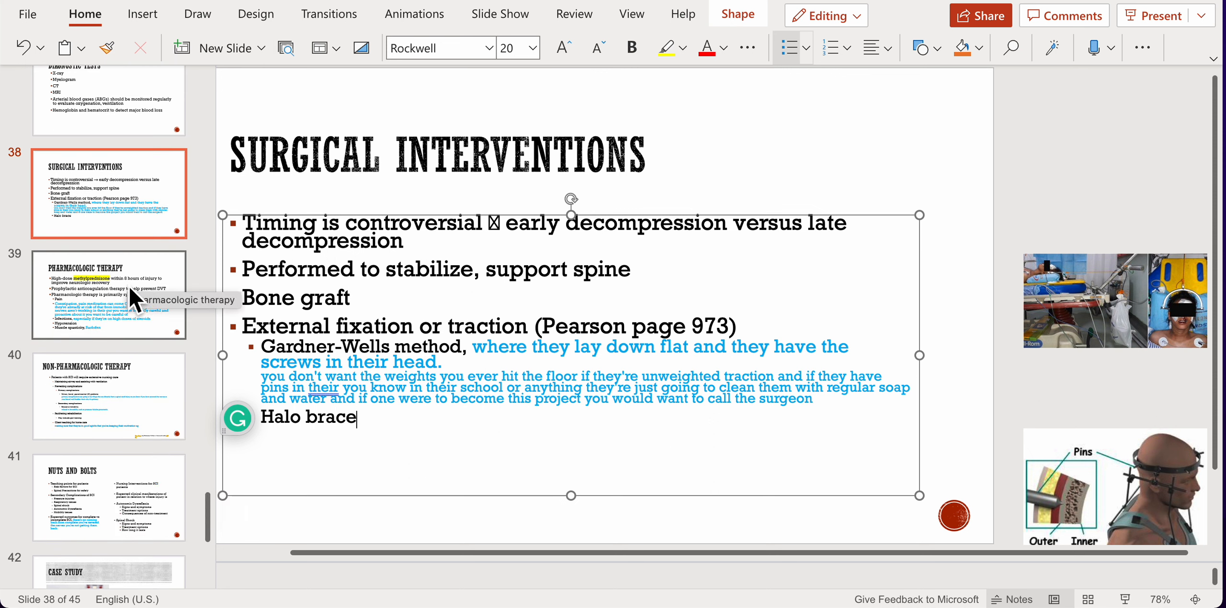
Step: Open slide 39 and highlight 'Prophylactic anticoagulation therapy' yellow
click(109, 294)
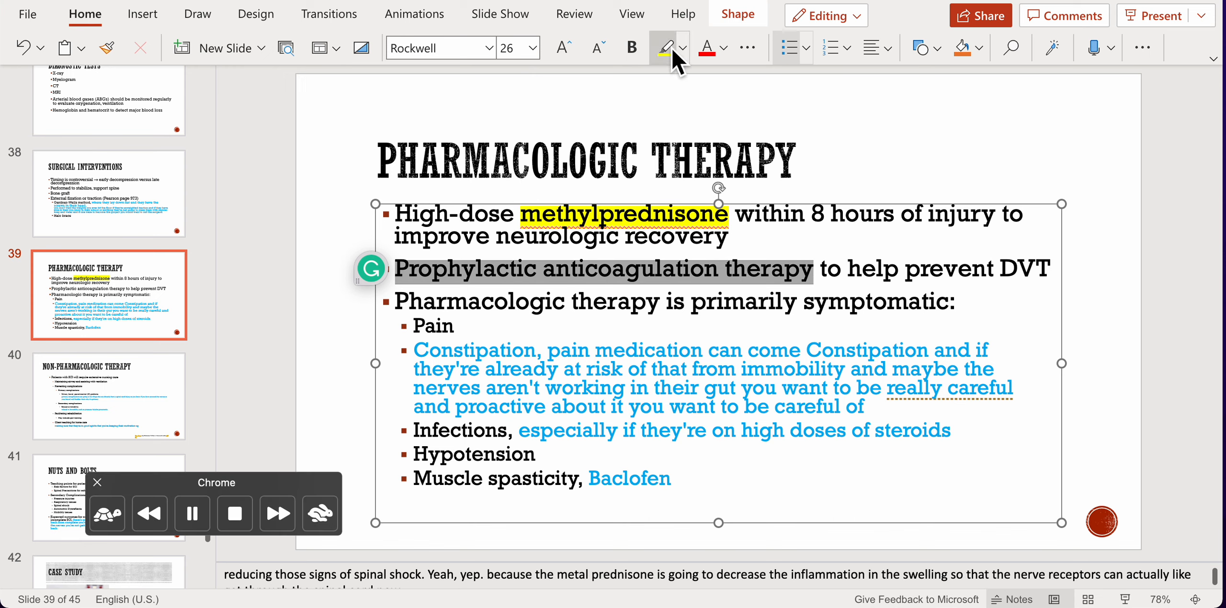
click(664, 48)
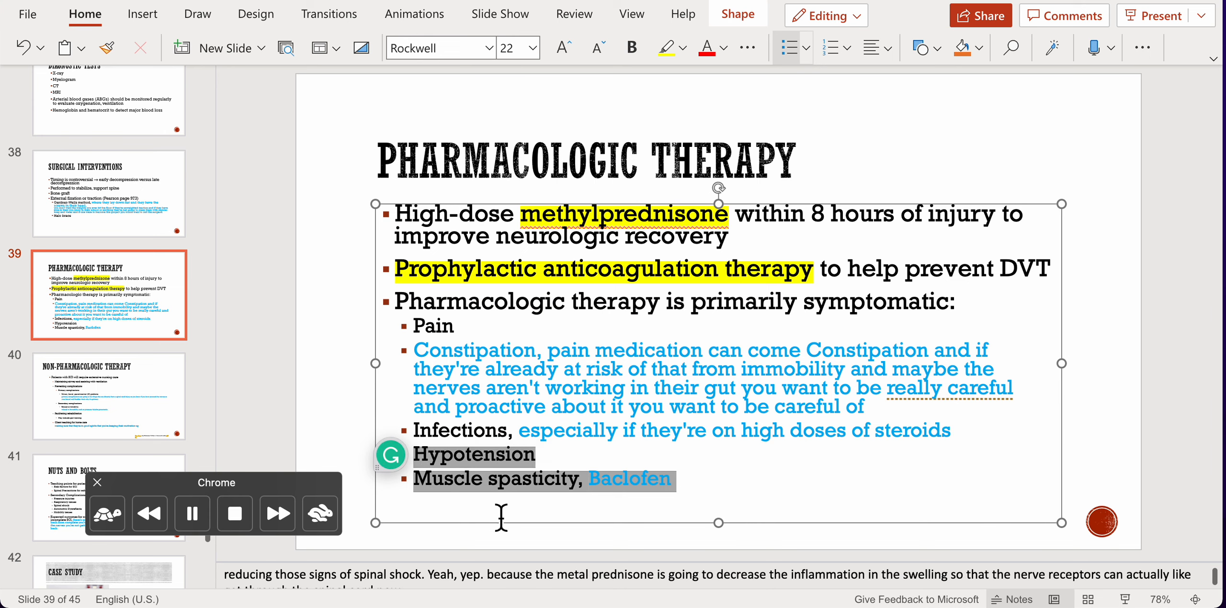
mouse_move(461, 534)
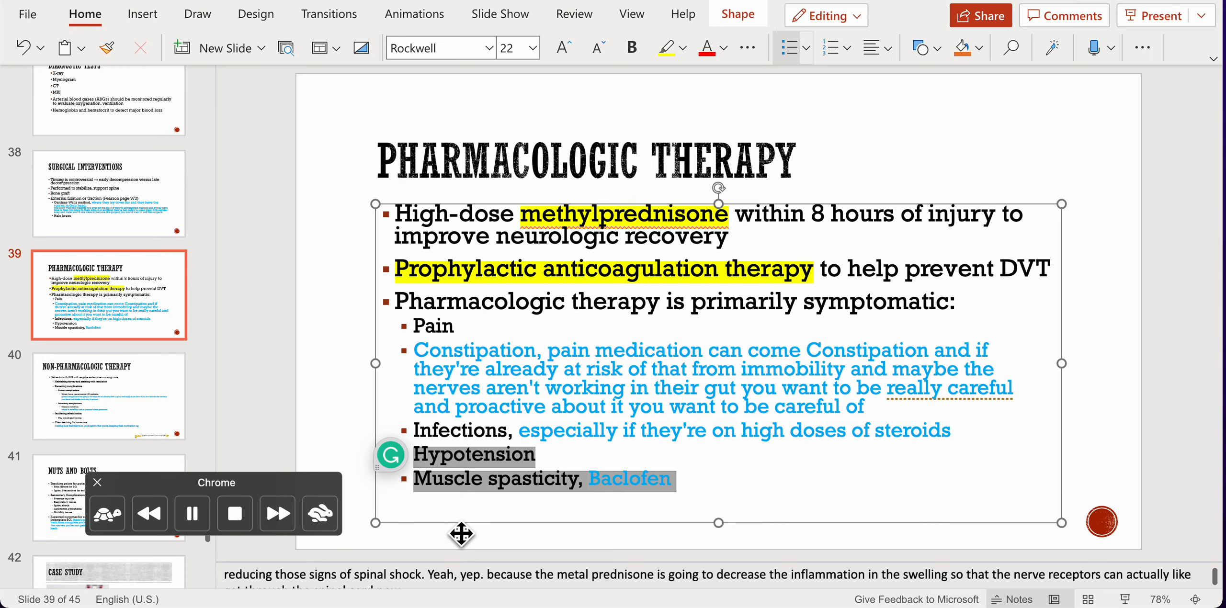
mouse_move(546, 577)
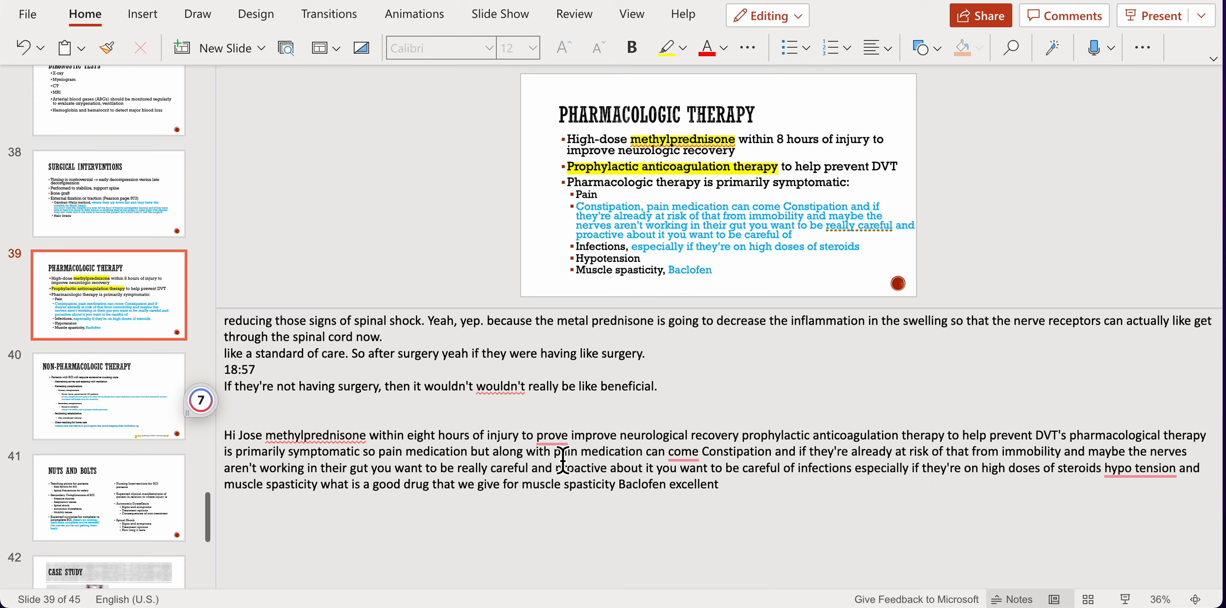
mouse_move(1063, 462)
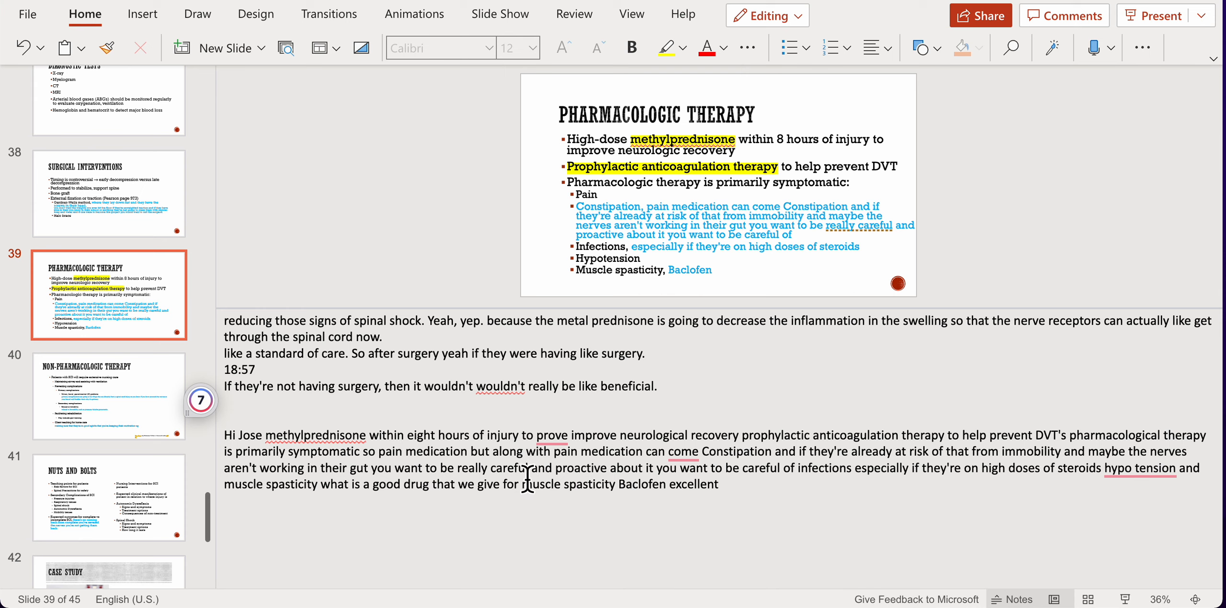
mouse_move(814, 472)
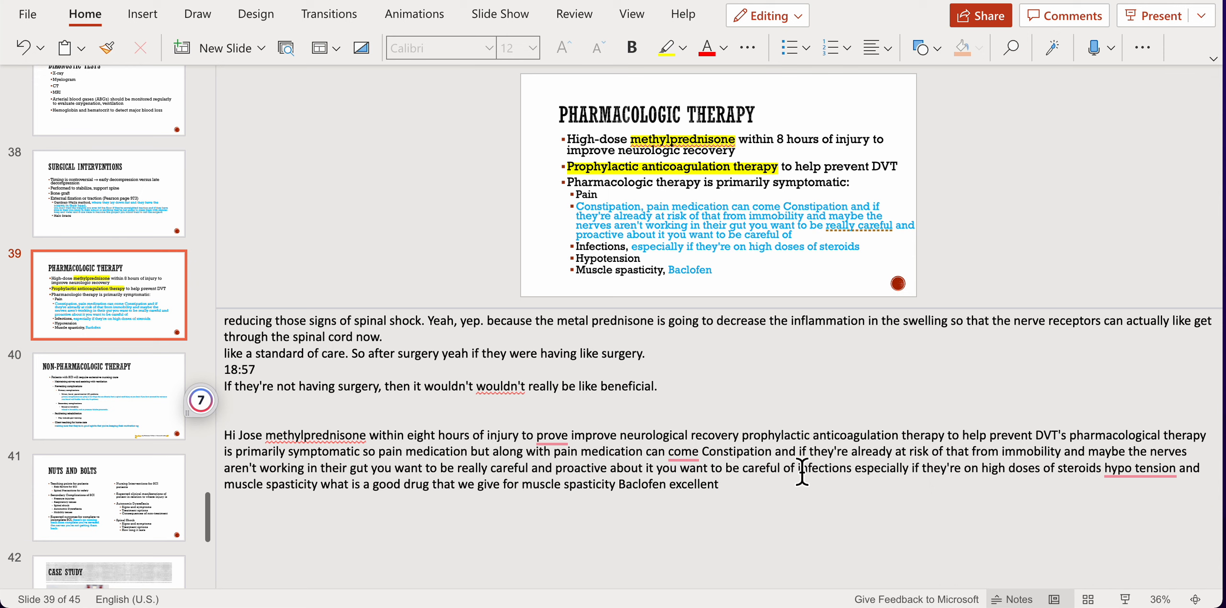
Step: Enlarge slide 39's speaker notes to read the transcript through Baclofen
click(719, 218)
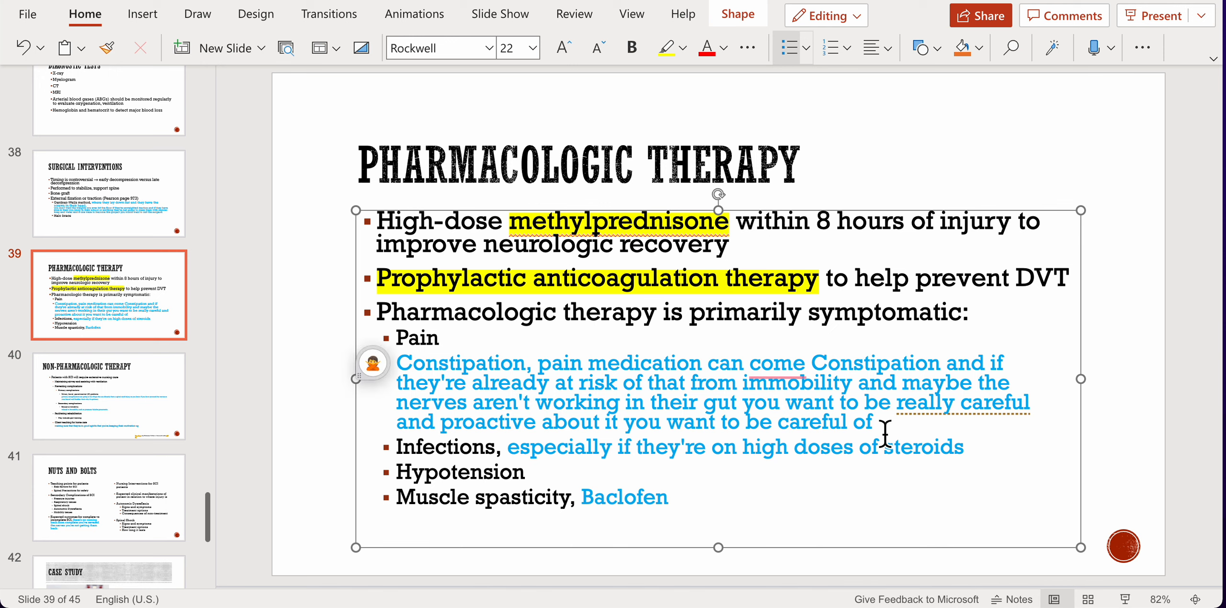
Step: Remove the stray 'of' after 'careful' and move to slide 40
key(Backspace)
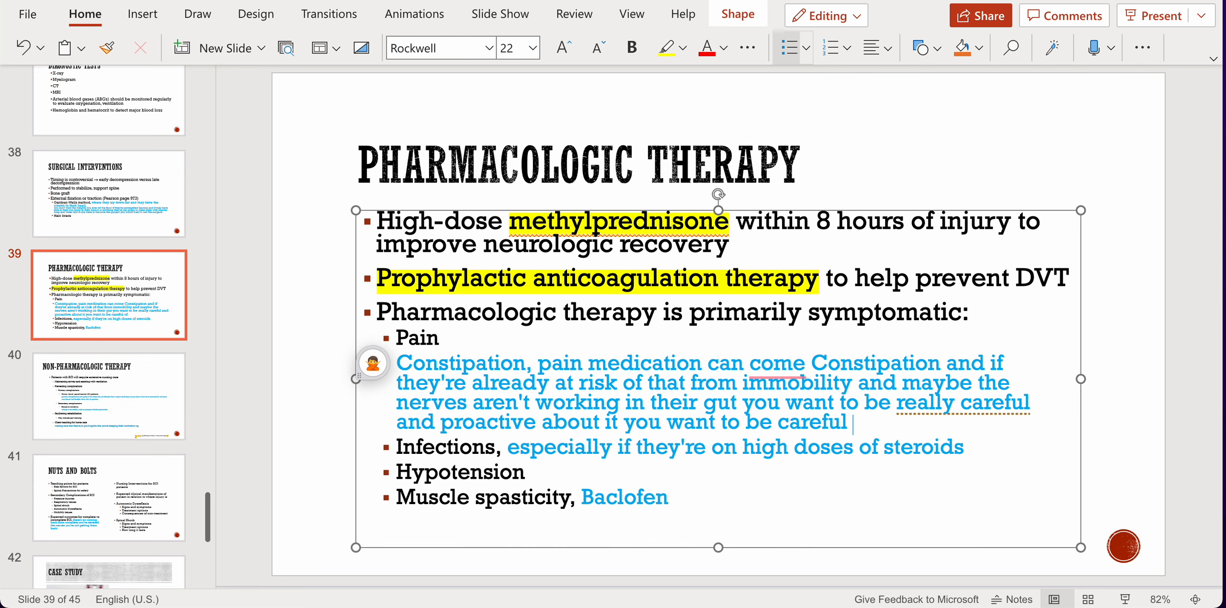
click(109, 396)
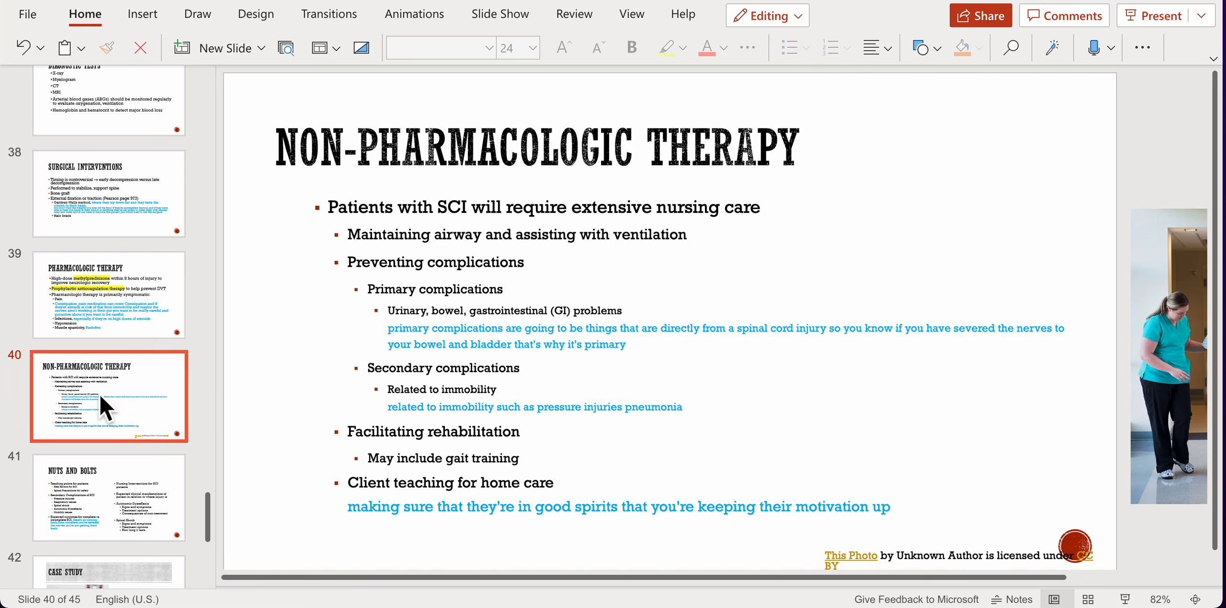
Step: Review slide 40's text, dismissing translation and grammar pop-ups, then open slide 41
click(538, 153)
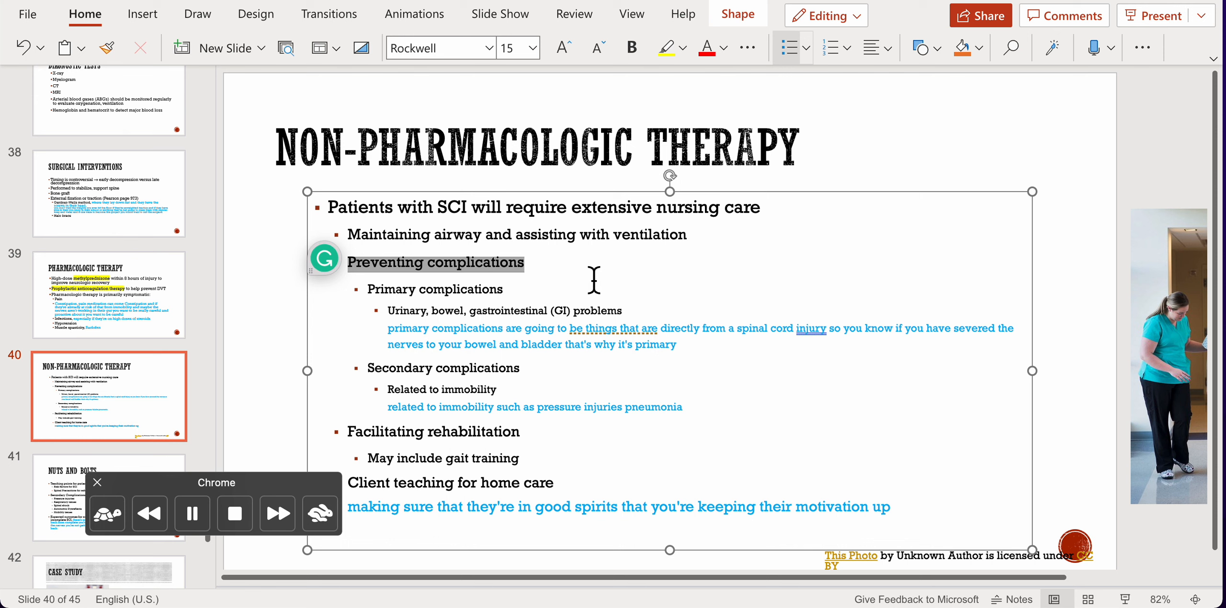
mouse_move(636, 219)
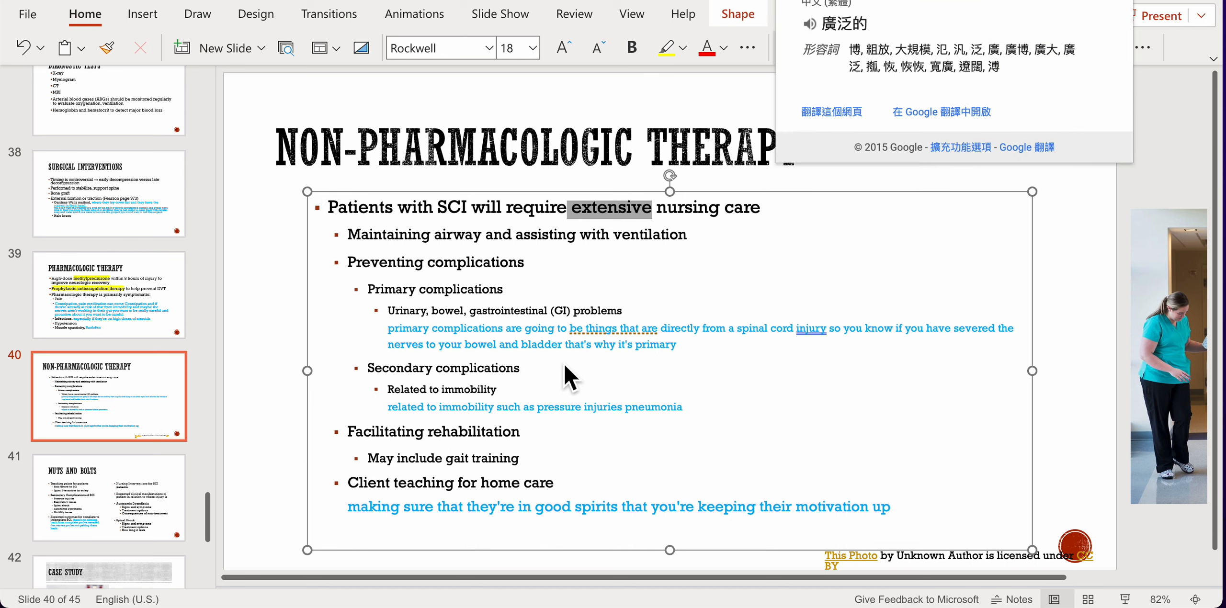
click(372, 299)
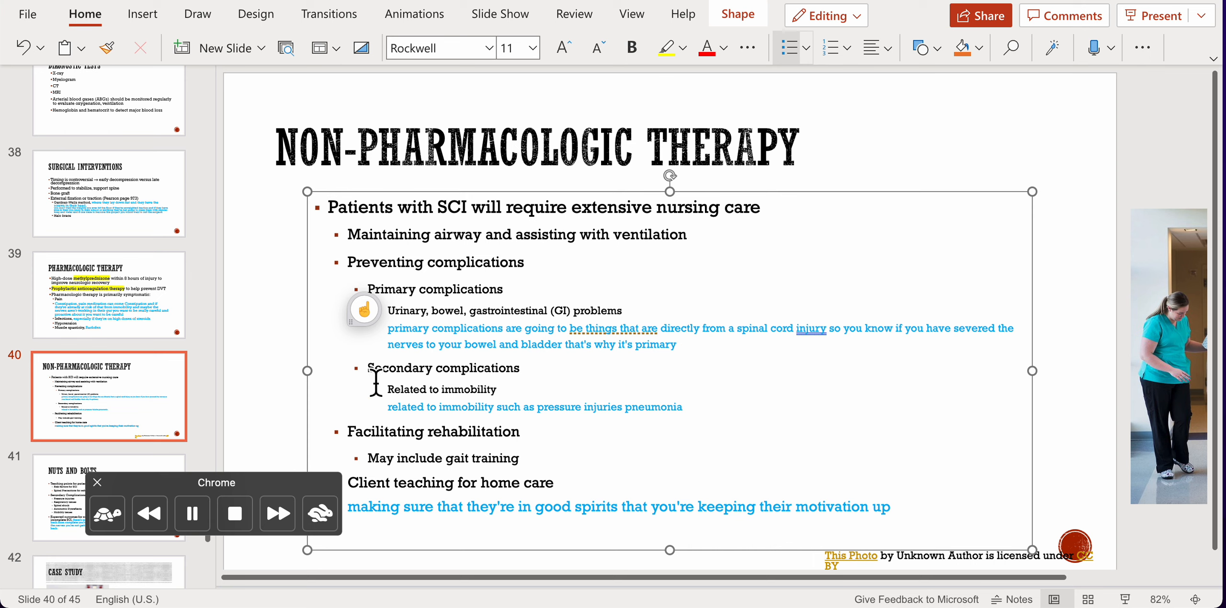
mouse_move(369, 383)
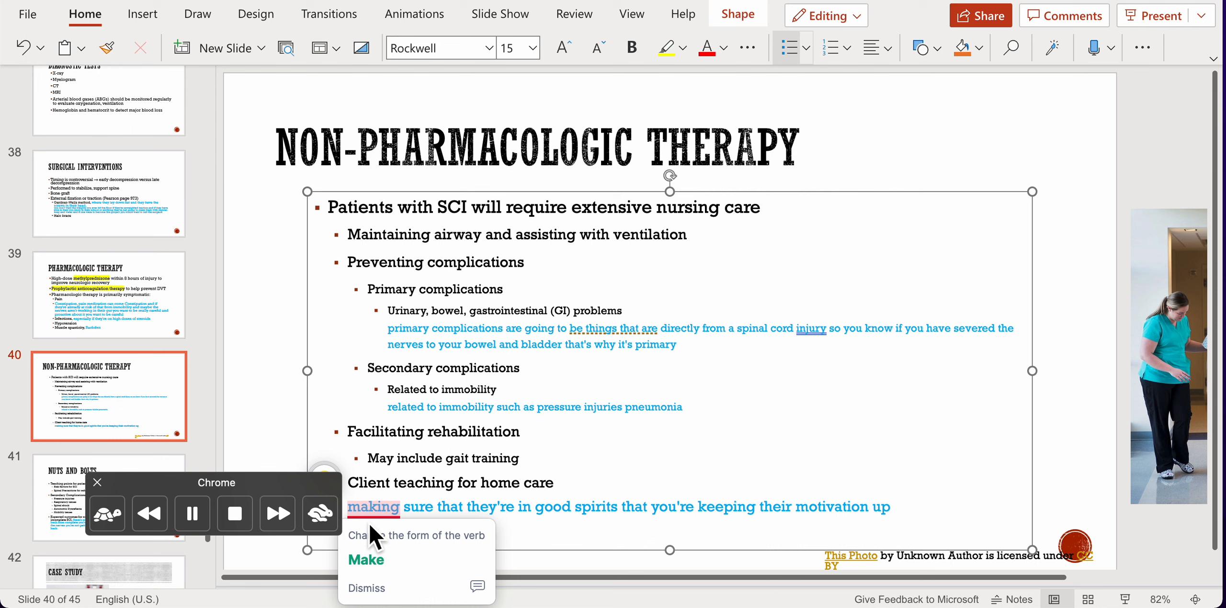
click(365, 589)
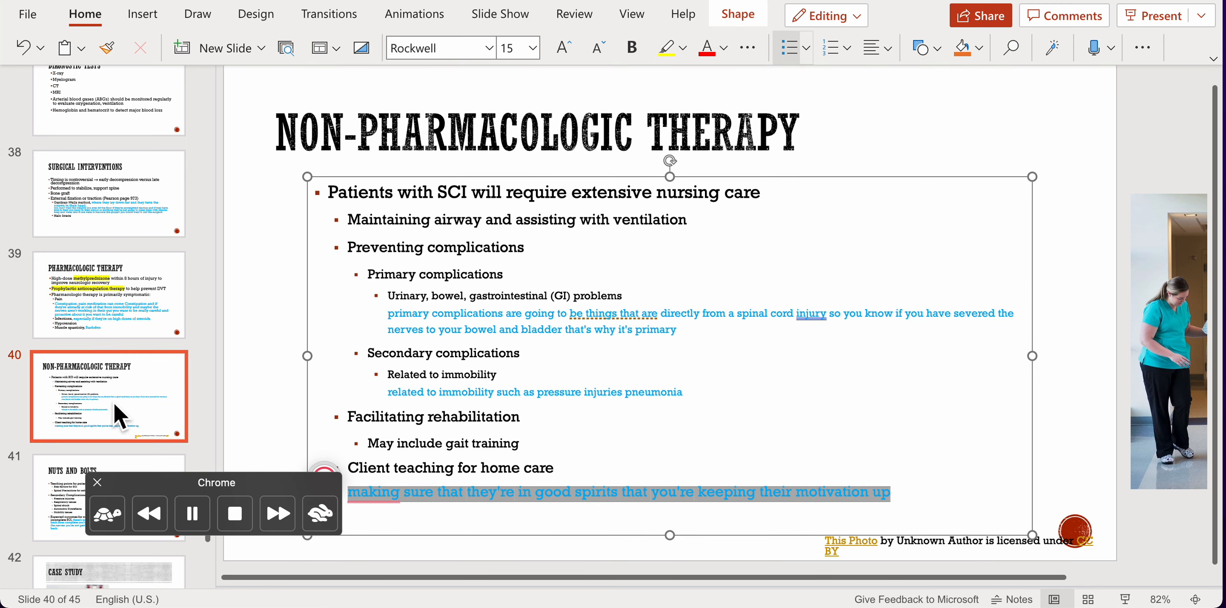
click(109, 498)
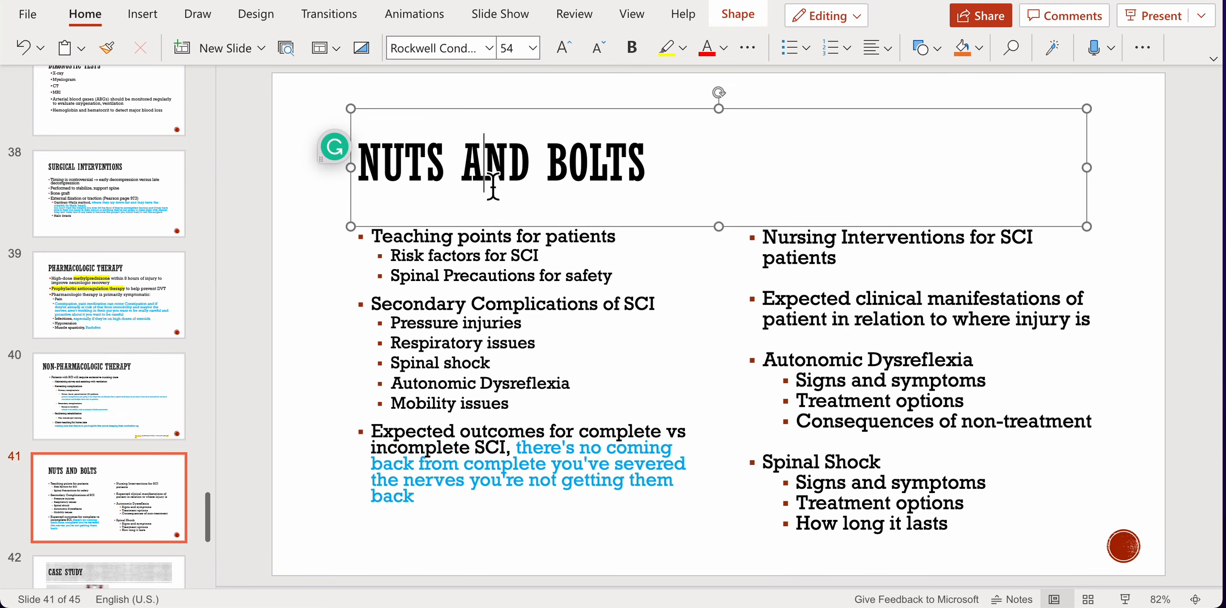
Step: Review the Nuts and Bolts title and 'Spinal shock', then open slide 42
triple_click(501, 163)
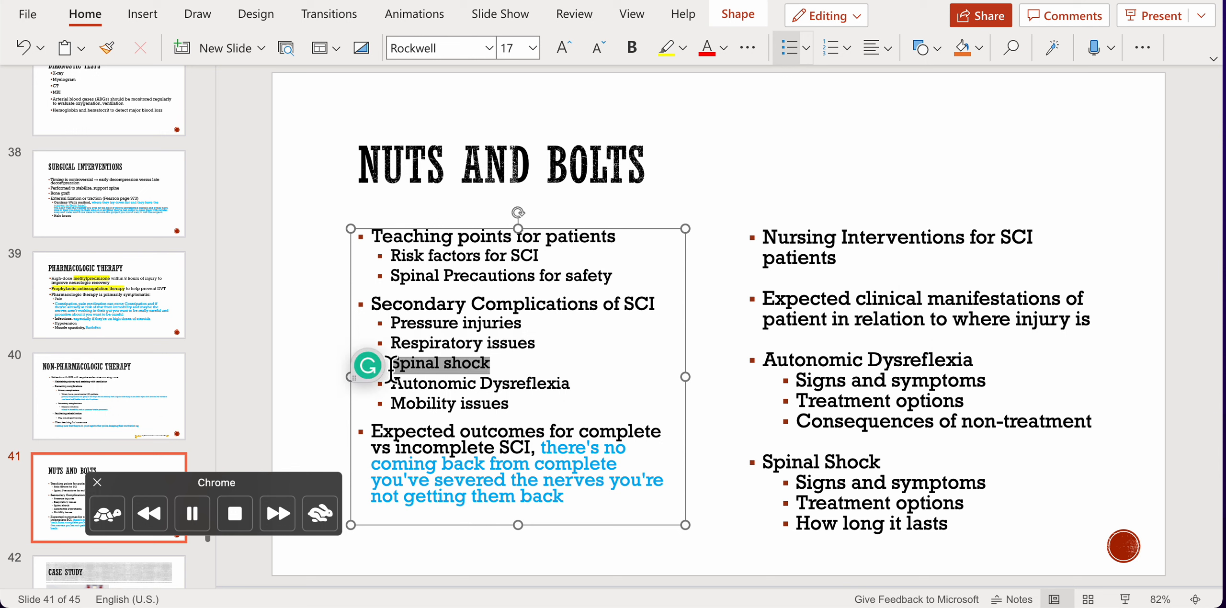
double_click(478, 383)
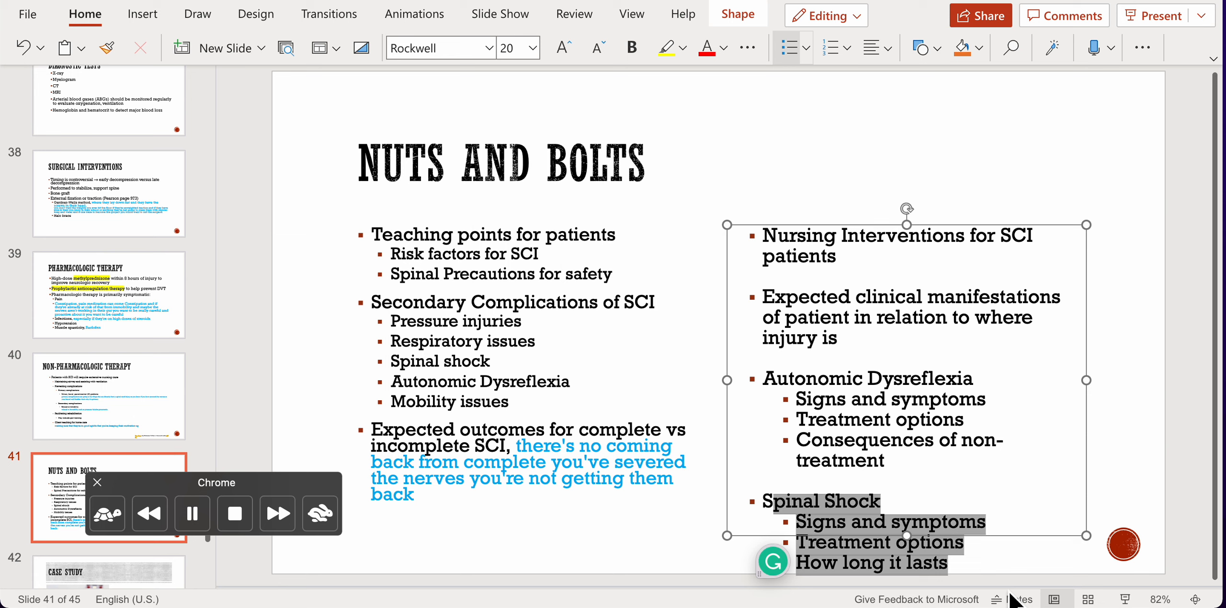
click(97, 482)
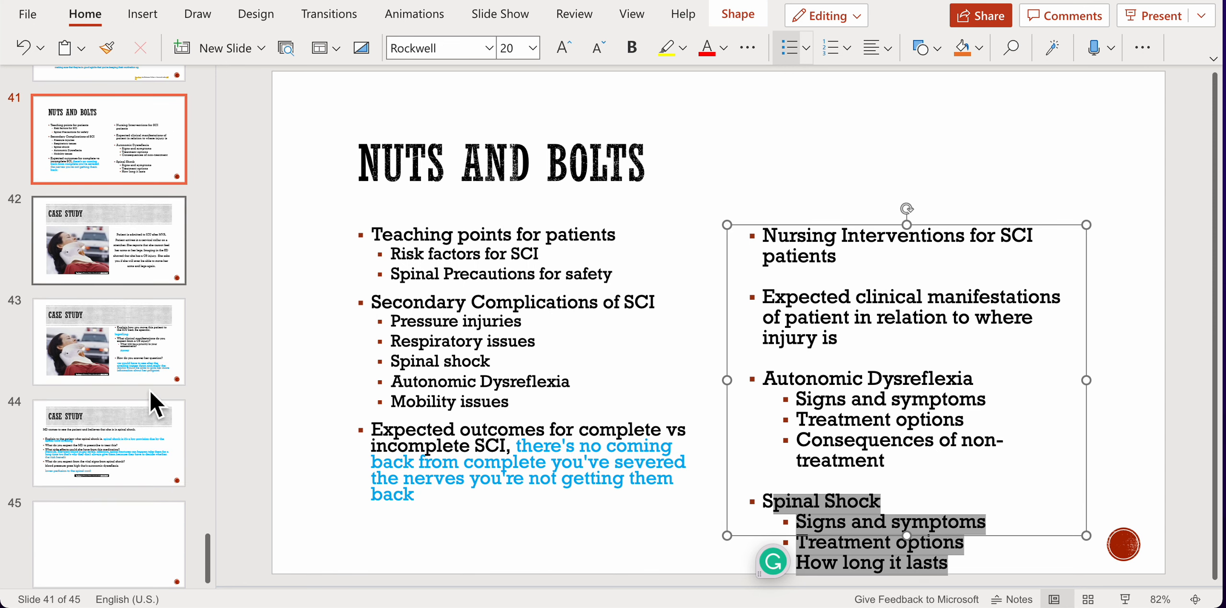
click(109, 241)
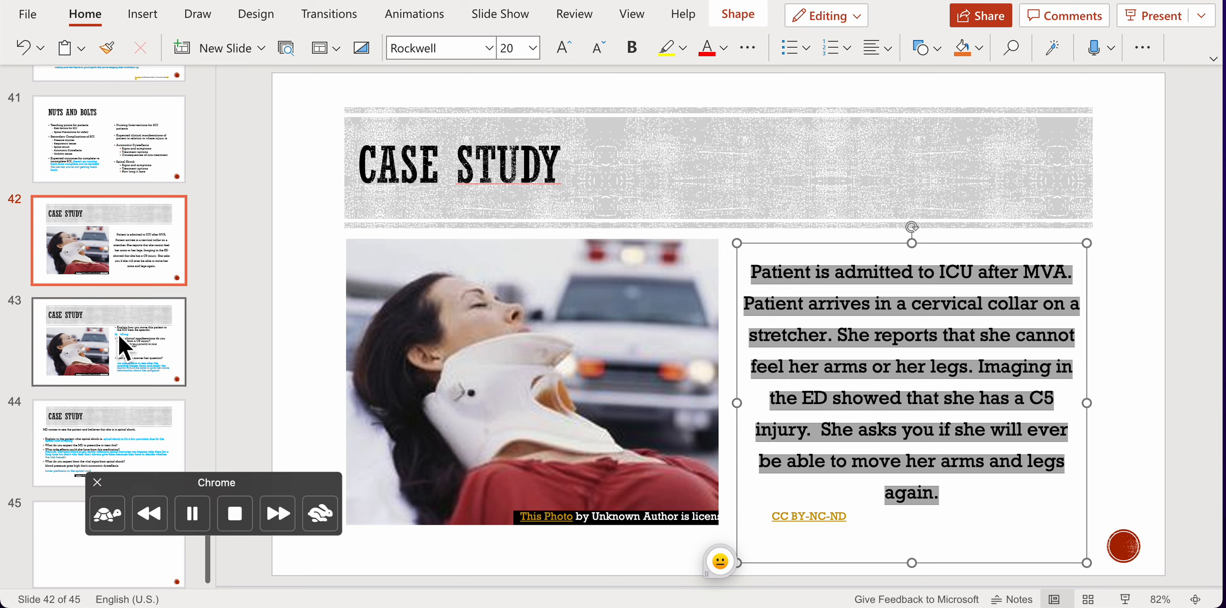
Step: Delete the photo attribution caption from the second Case Study slide (slide 43)
click(109, 342)
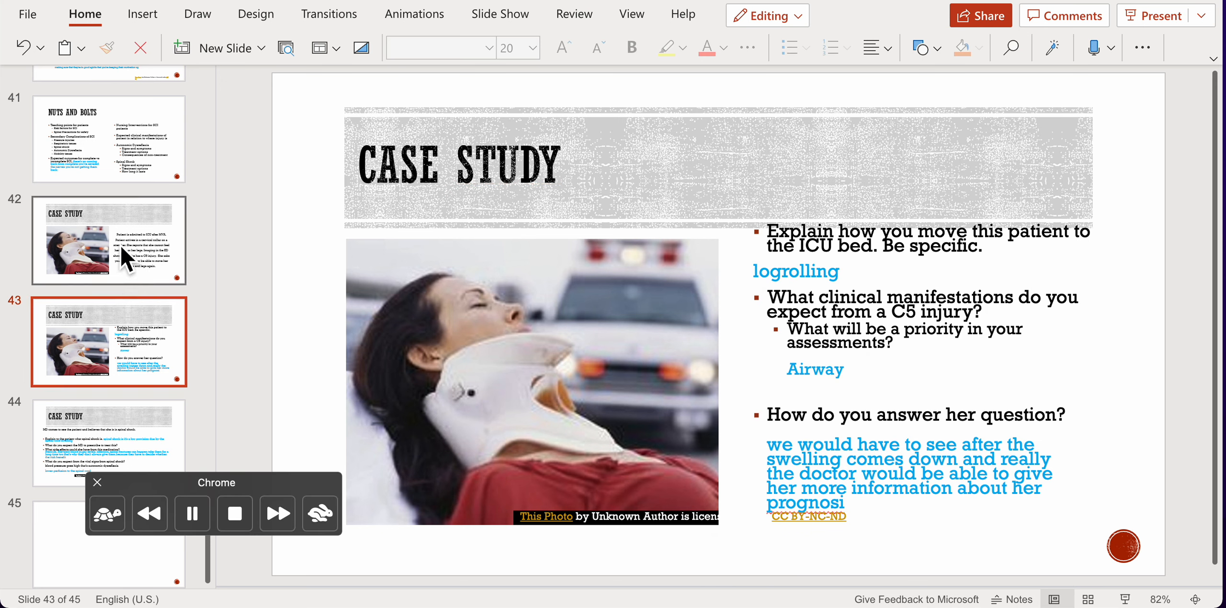
click(109, 240)
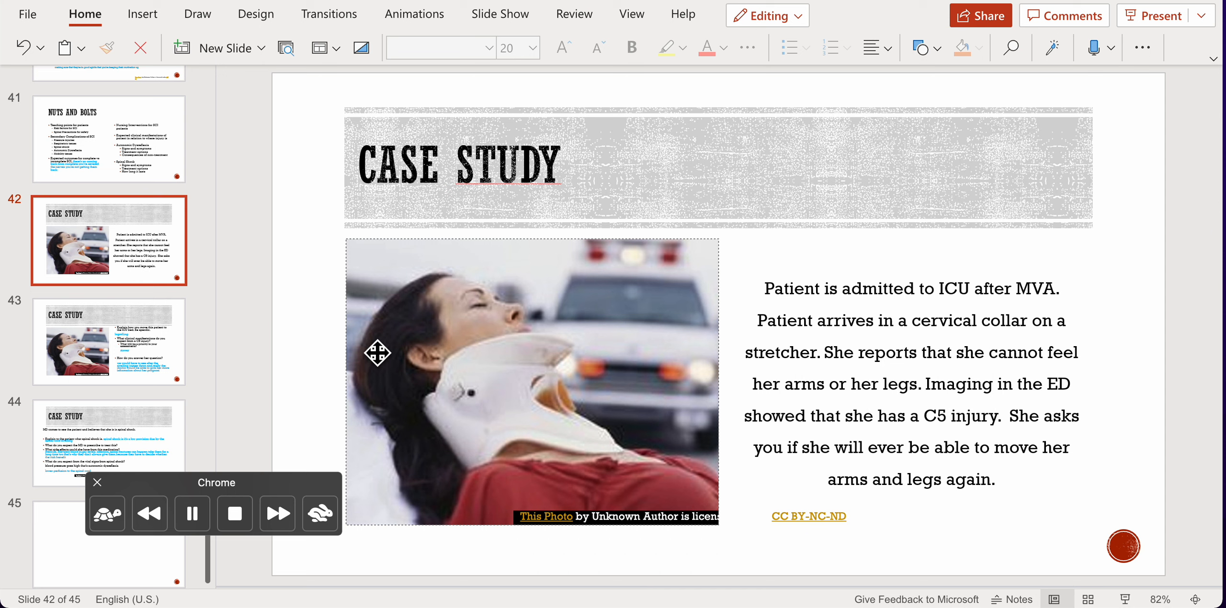
click(109, 342)
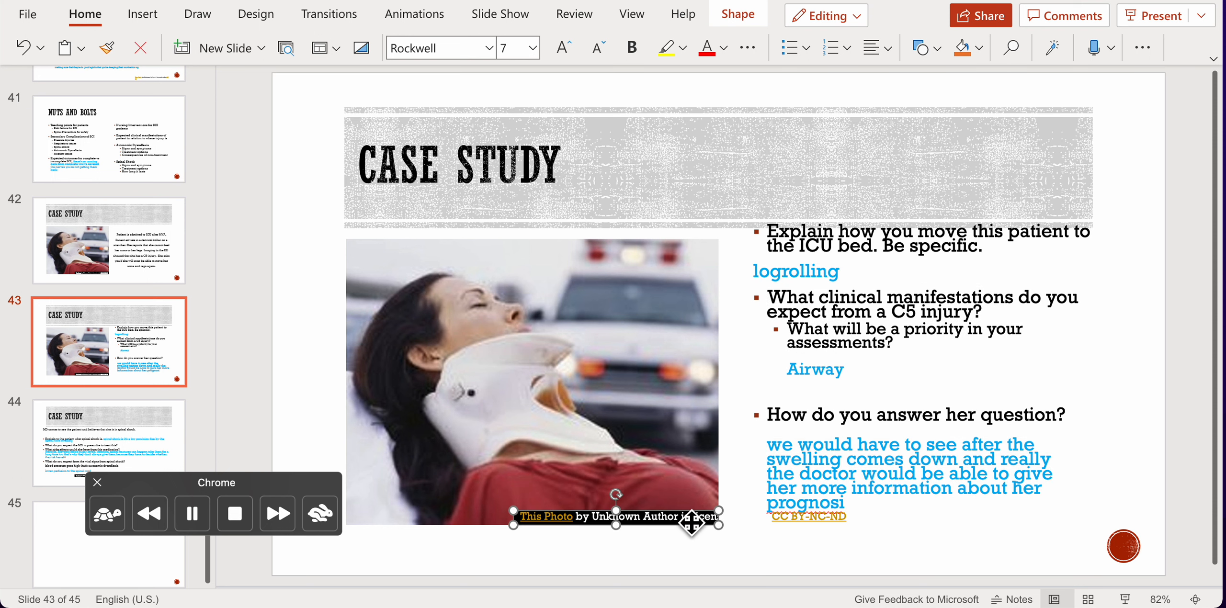
click(532, 383)
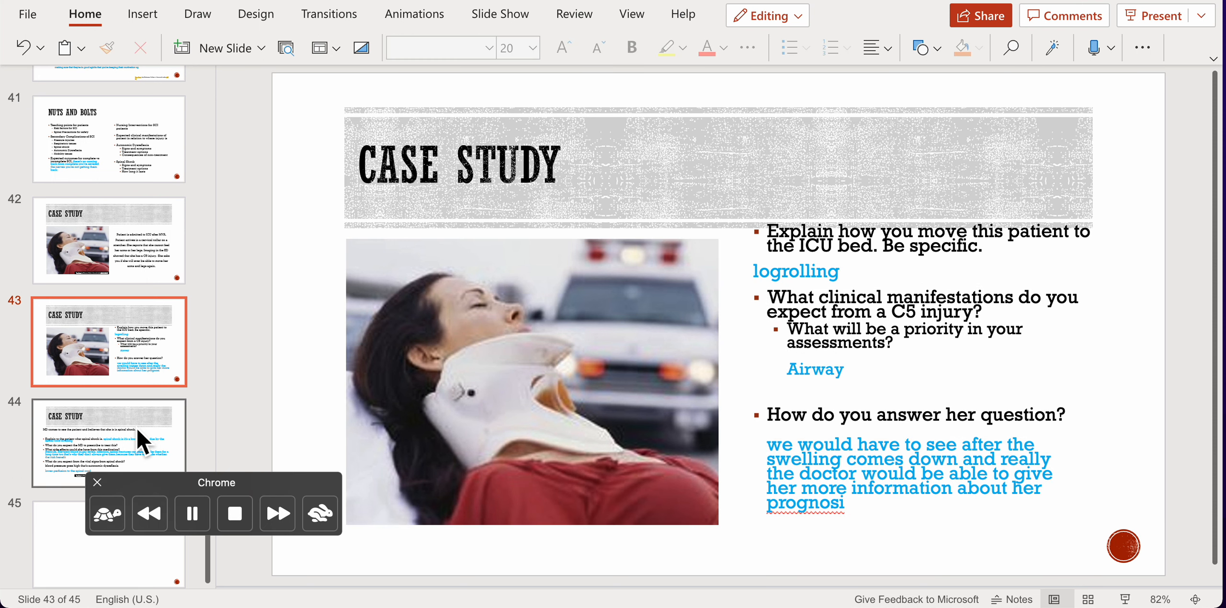
mouse_move(140, 439)
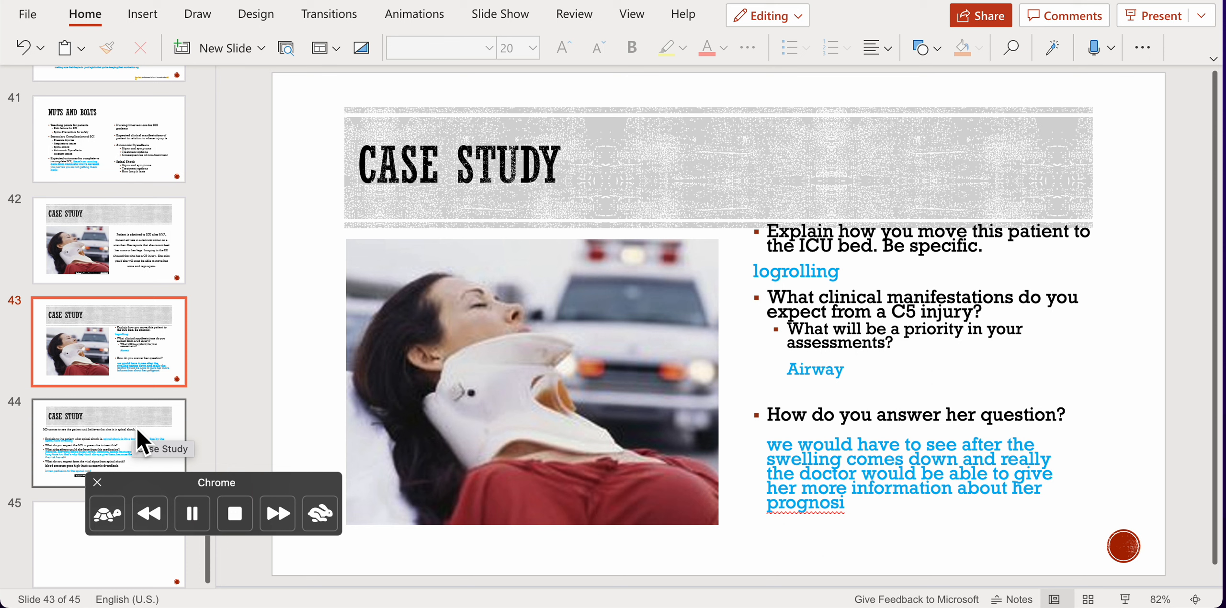
mouse_move(140, 444)
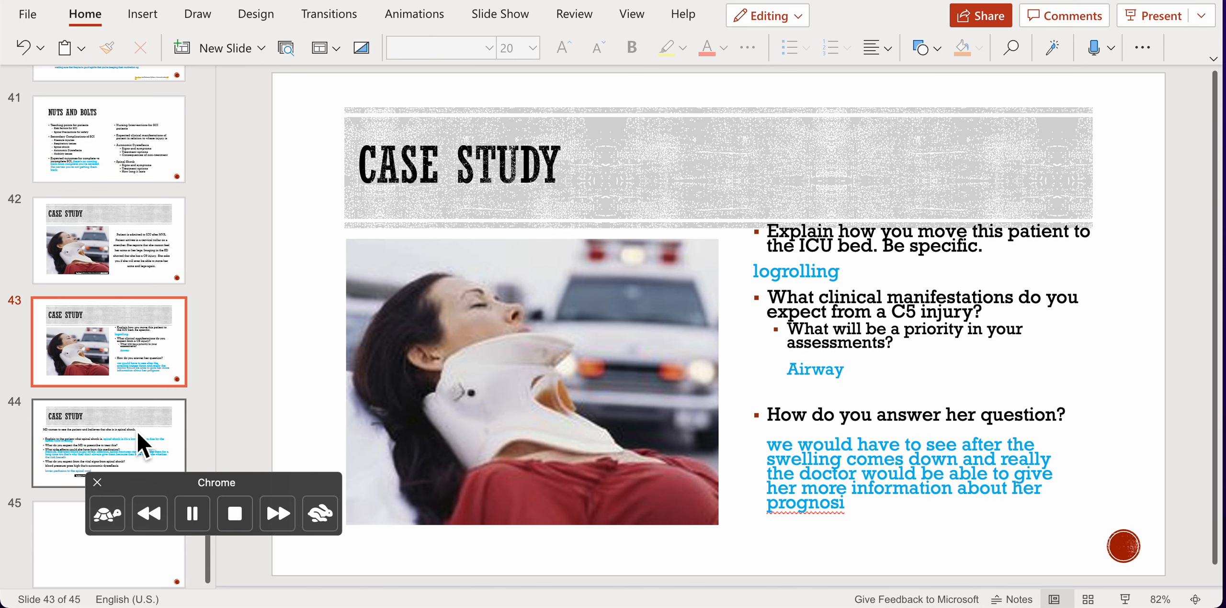
Step: Go to the spinal shock case study slide and place the cursor in the first blue answer
click(109, 442)
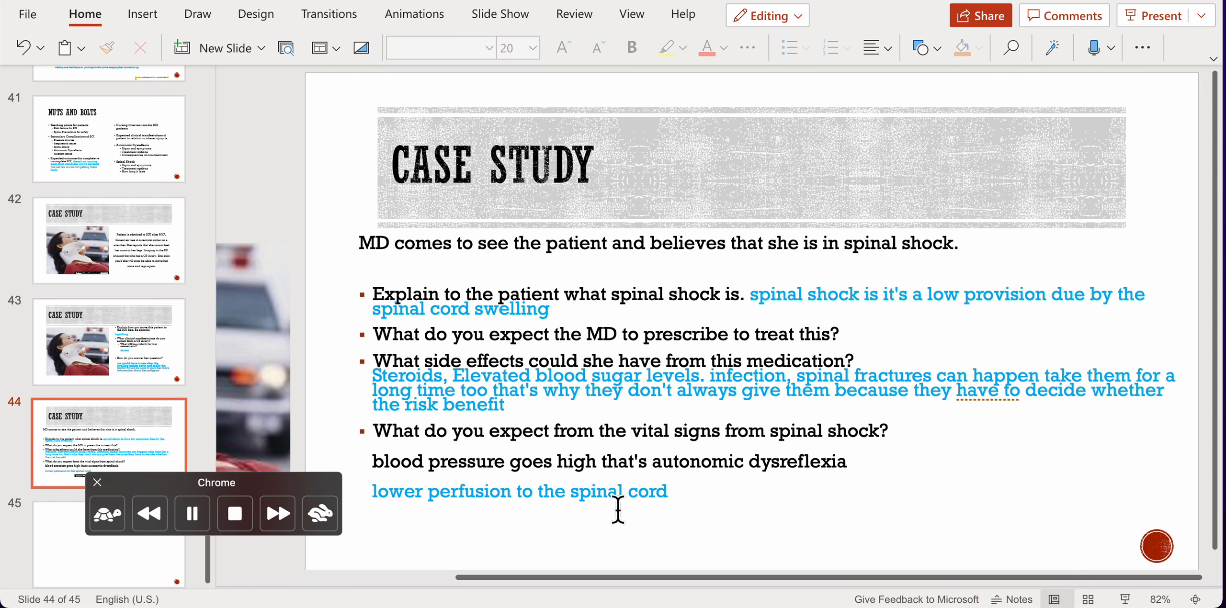
mouse_move(712, 524)
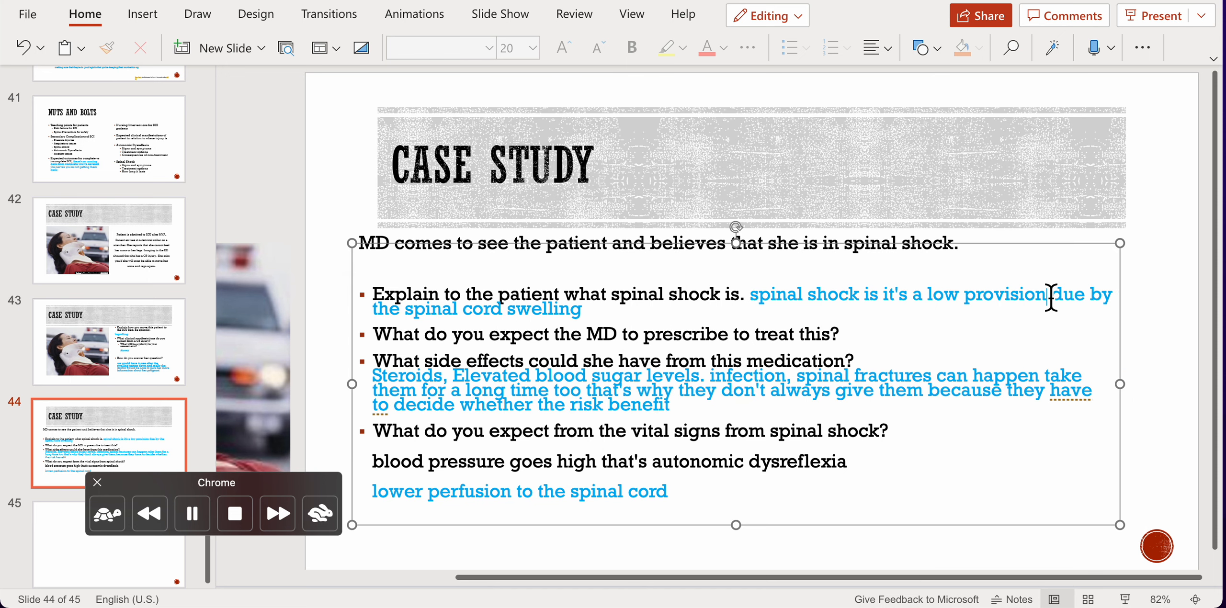
click(667, 529)
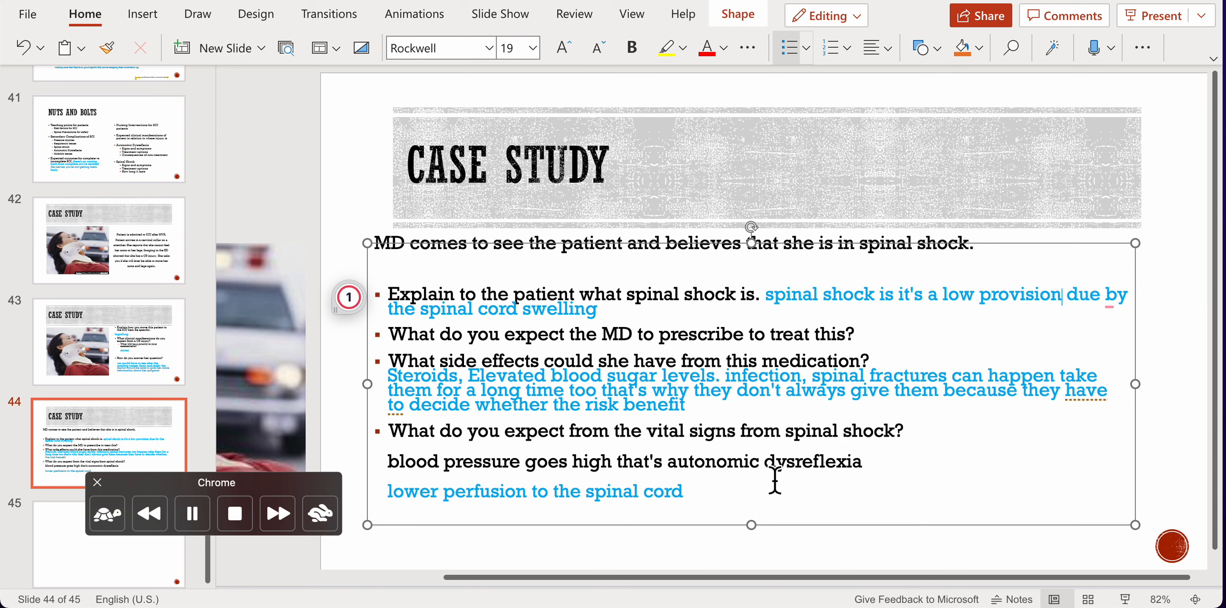
mouse_move(437, 449)
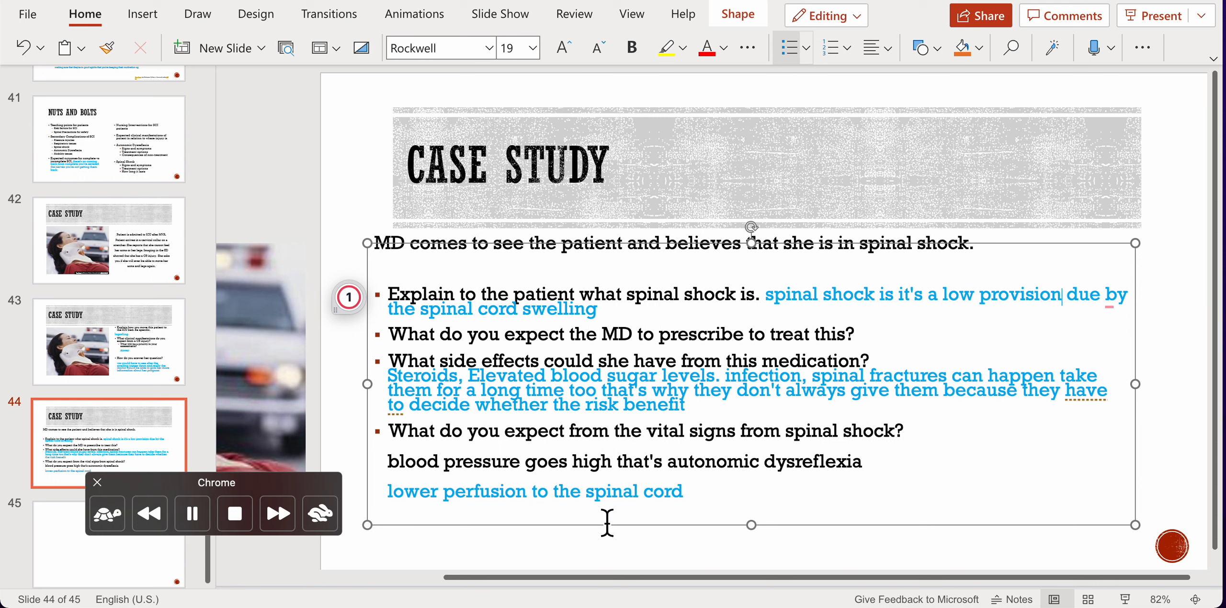
mouse_move(758, 522)
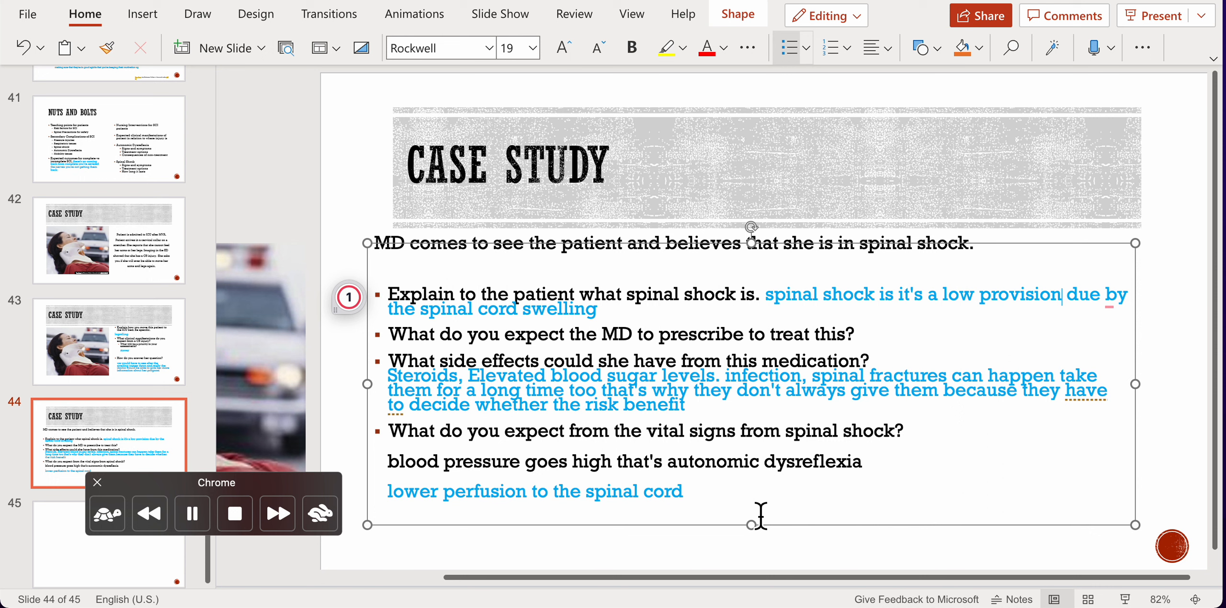
mouse_move(824, 476)
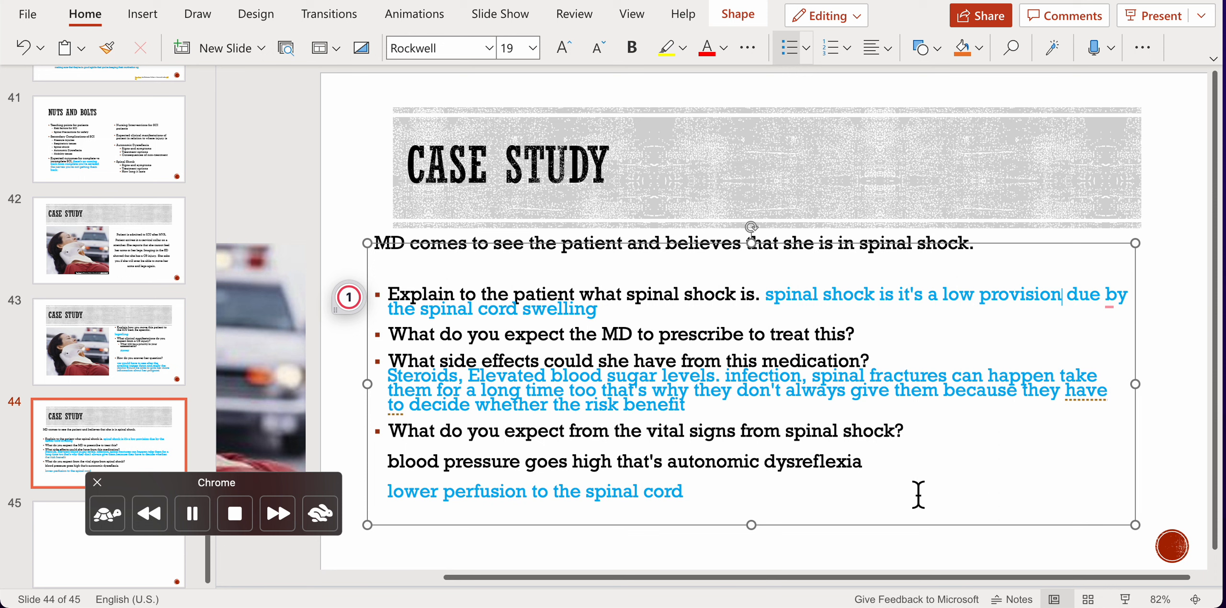
mouse_move(732, 341)
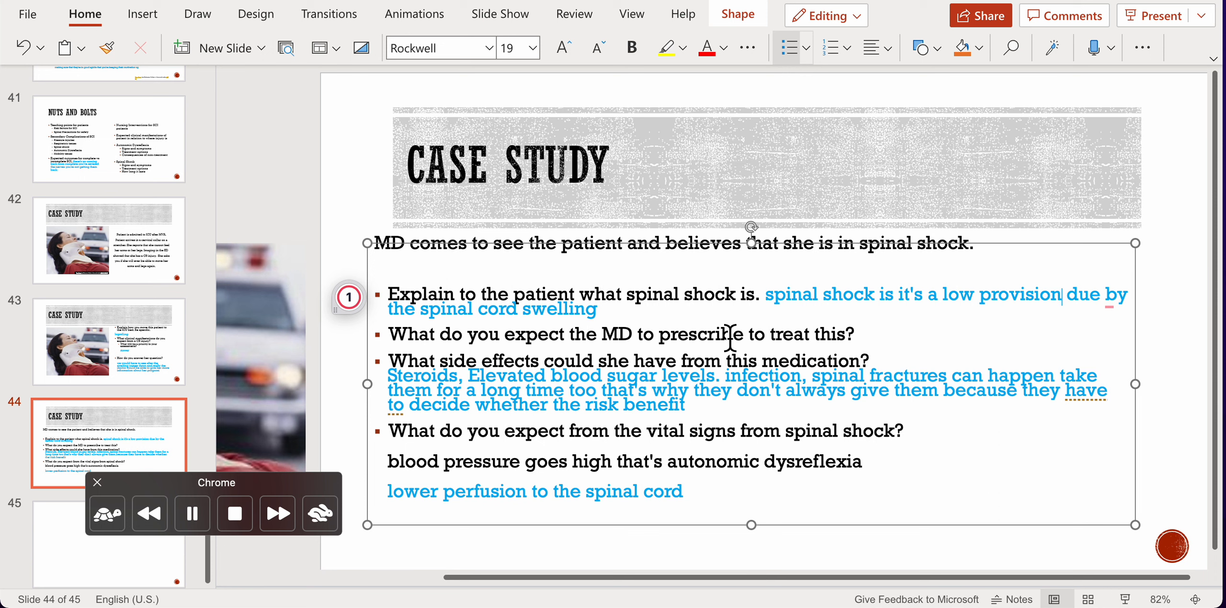